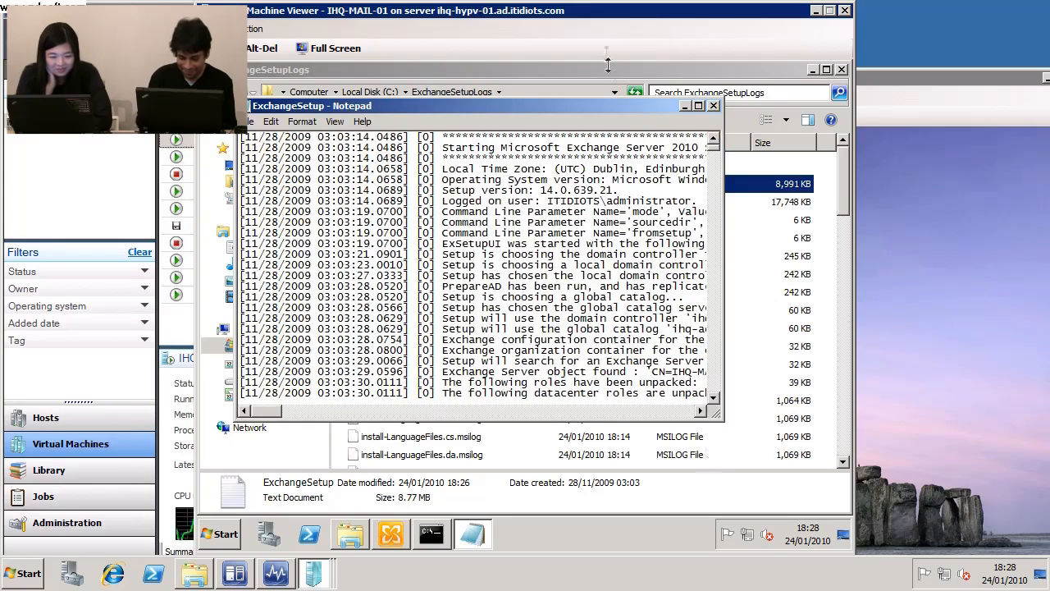
pyautogui.moveTo(653, 118)
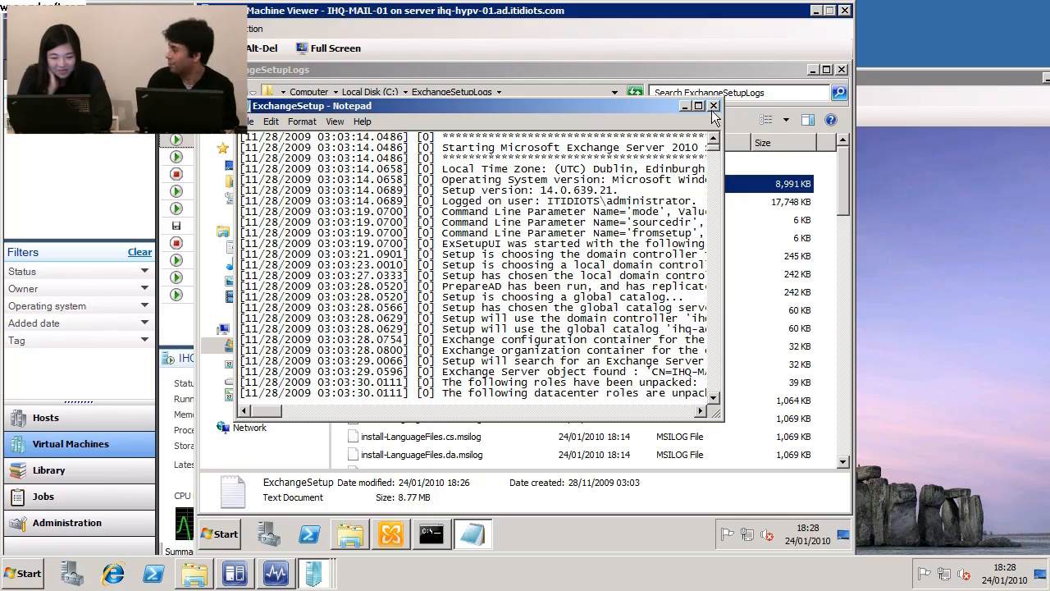
# - Close the ExchangeSetup log so the Completion page can be finished
pyautogui.click(712, 105)
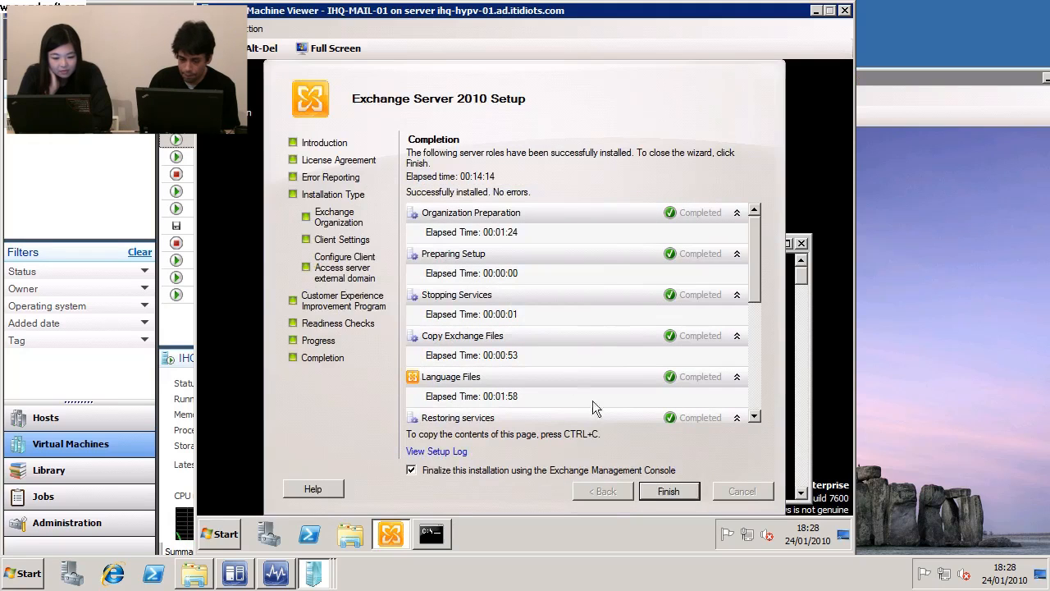
pyautogui.moveTo(709, 466)
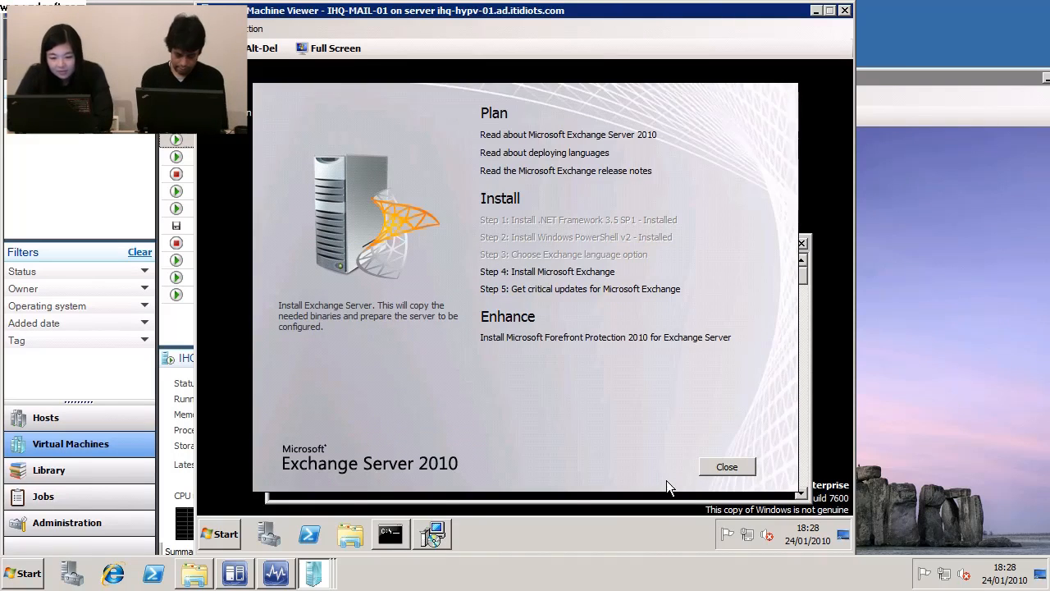
# - Close the setup start screen so the console opens on Post-Installation Tasks
pyautogui.click(725, 466)
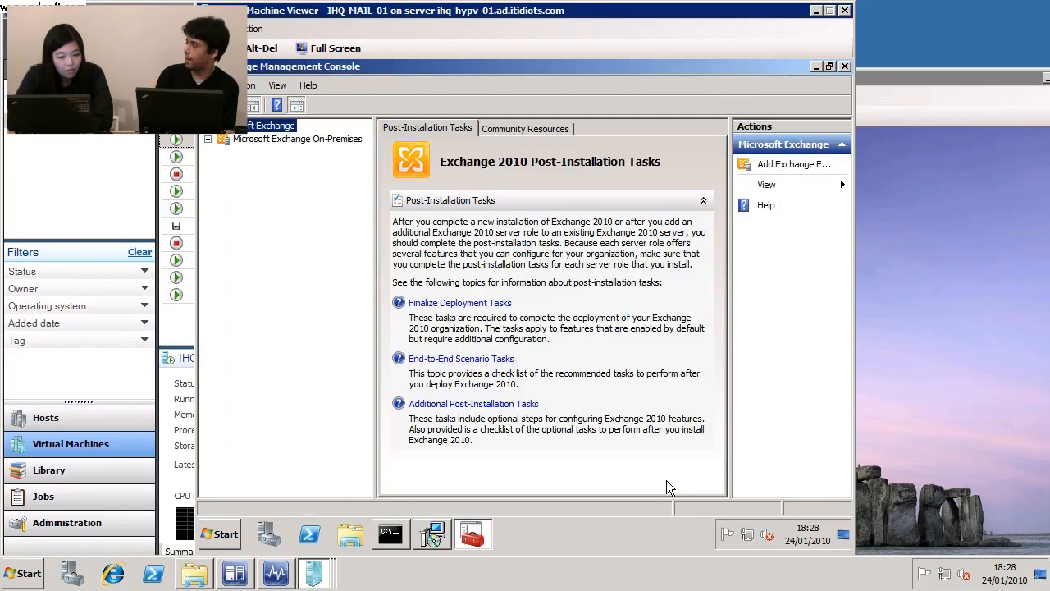
pyautogui.moveTo(594, 379)
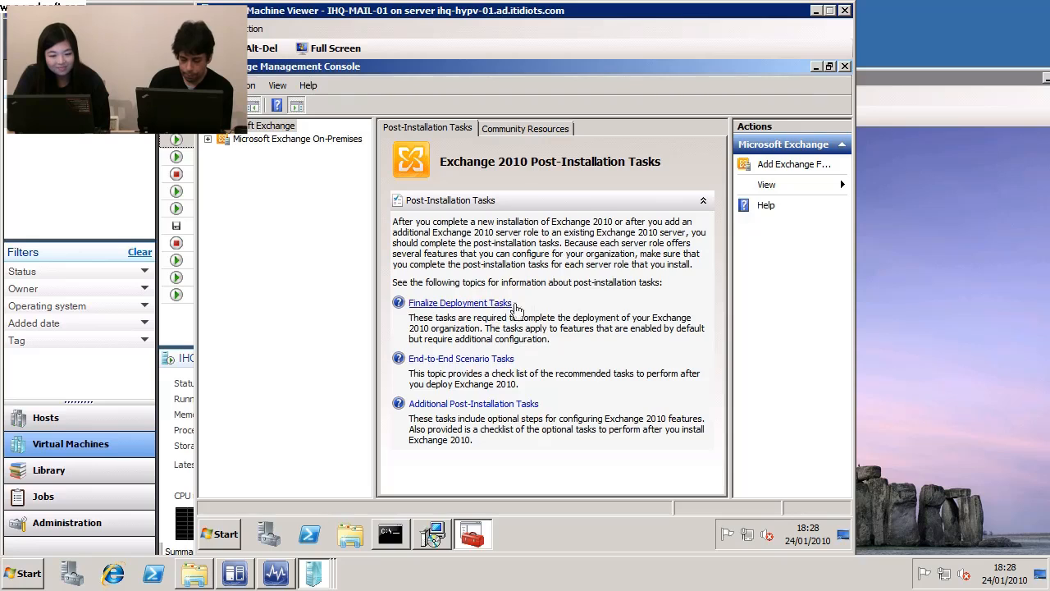
pyautogui.moveTo(492, 309)
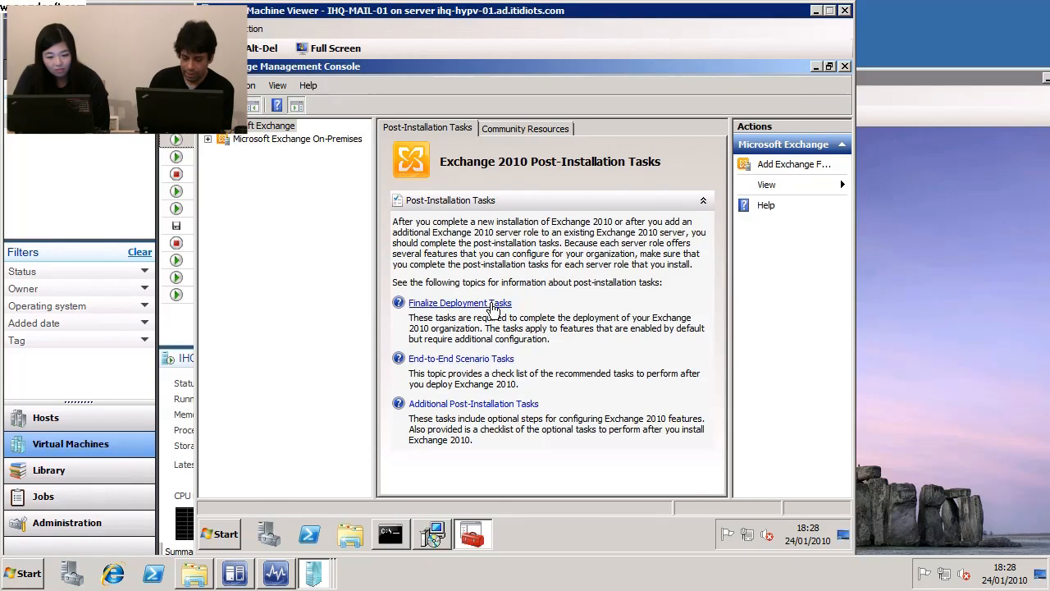
pyautogui.moveTo(623, 387)
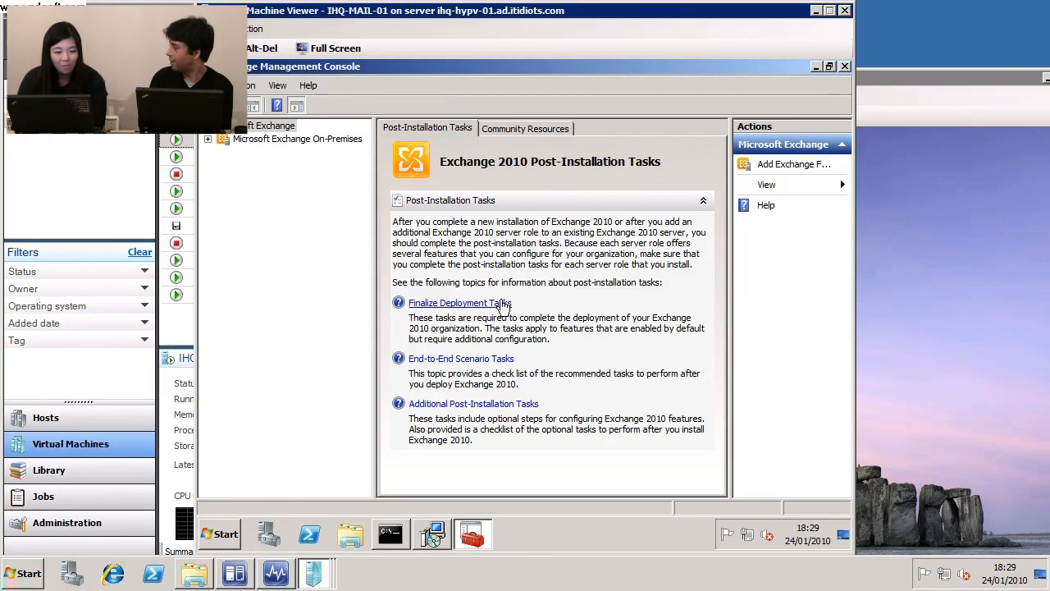
pyautogui.moveTo(433, 565)
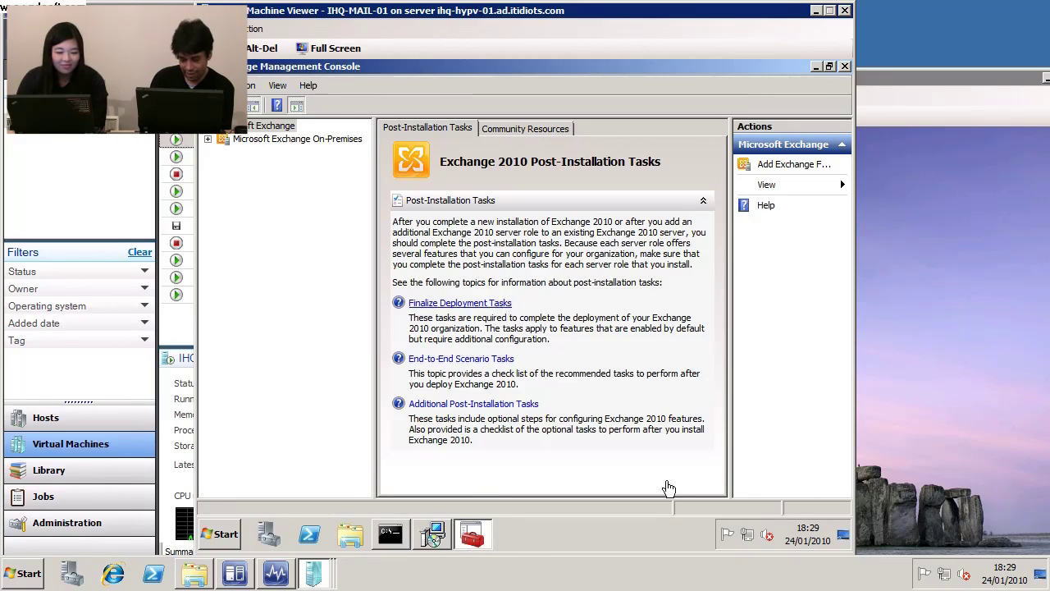
pyautogui.moveTo(501, 328)
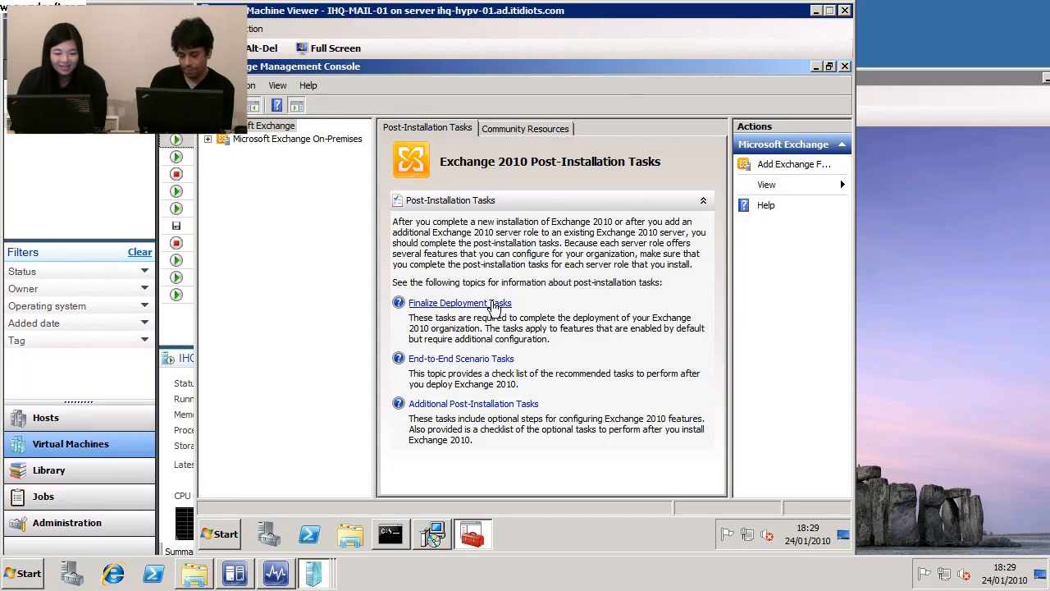
pyautogui.click(459, 302)
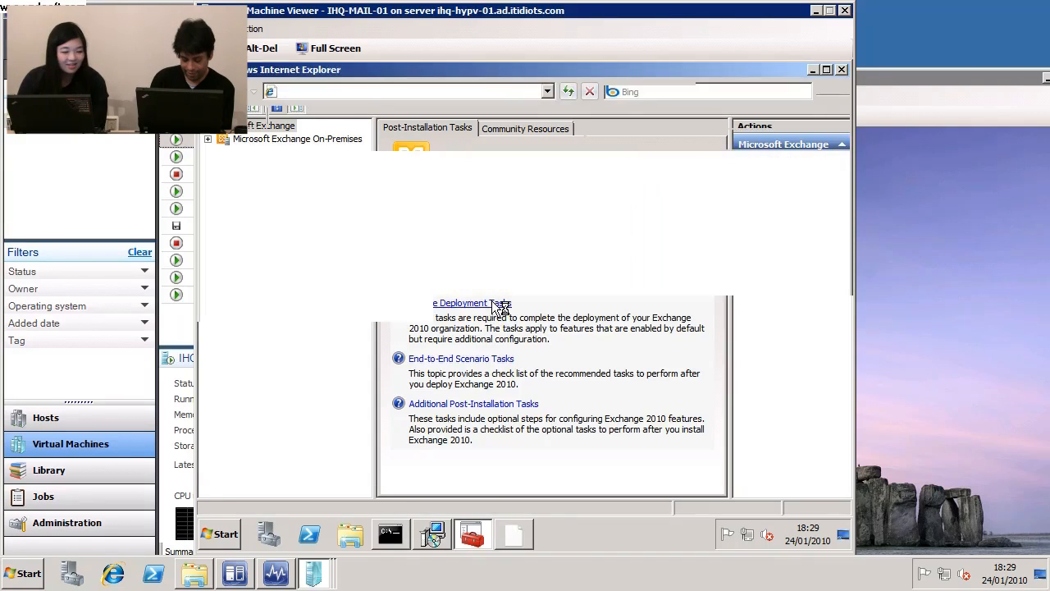
pyautogui.click(473, 302)
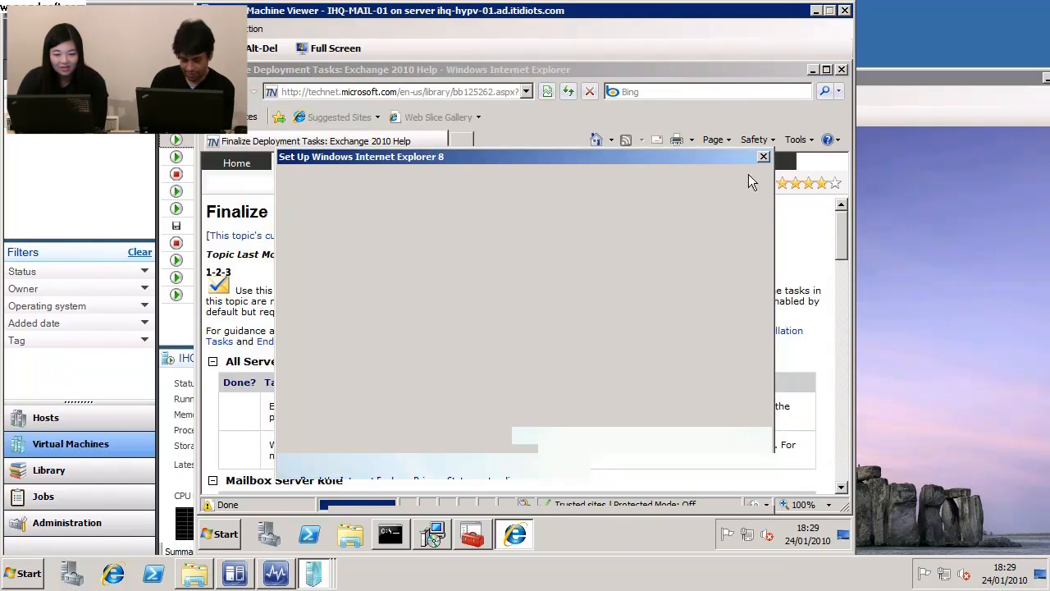
pyautogui.click(763, 156)
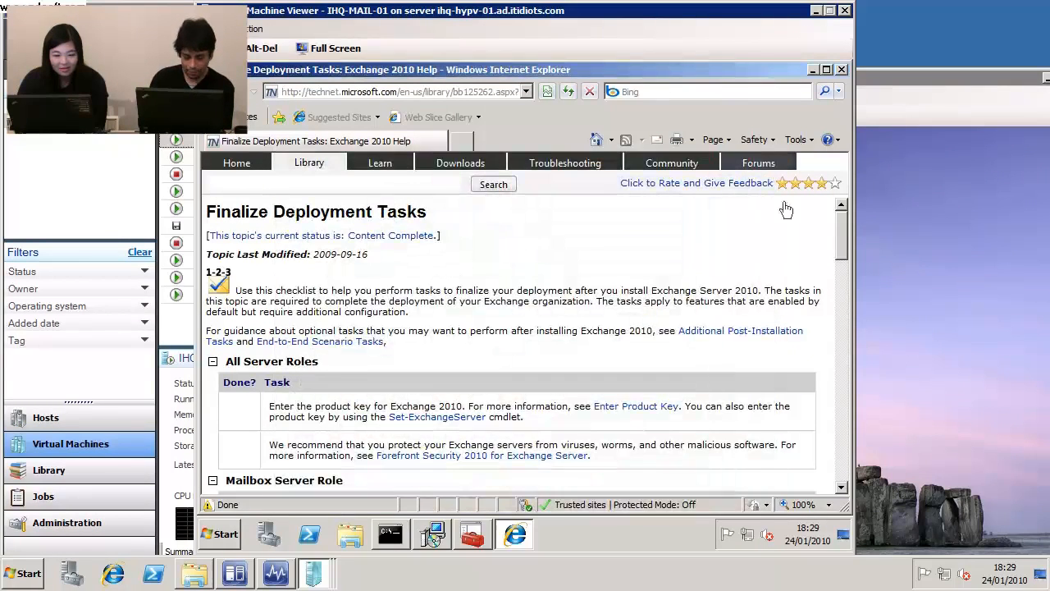
pyautogui.scroll(-3)
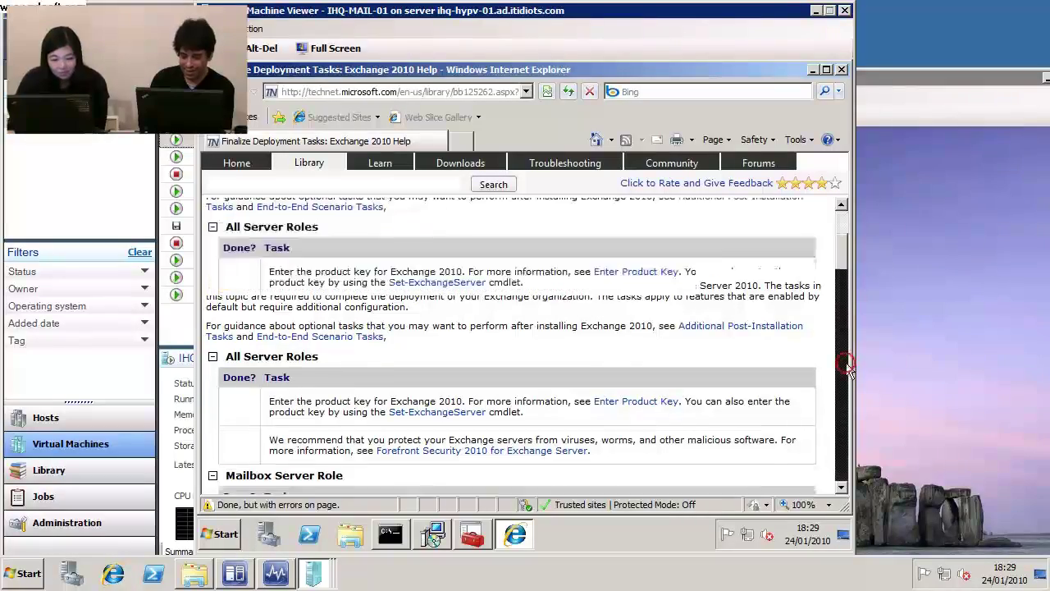
pyautogui.scroll(-3)
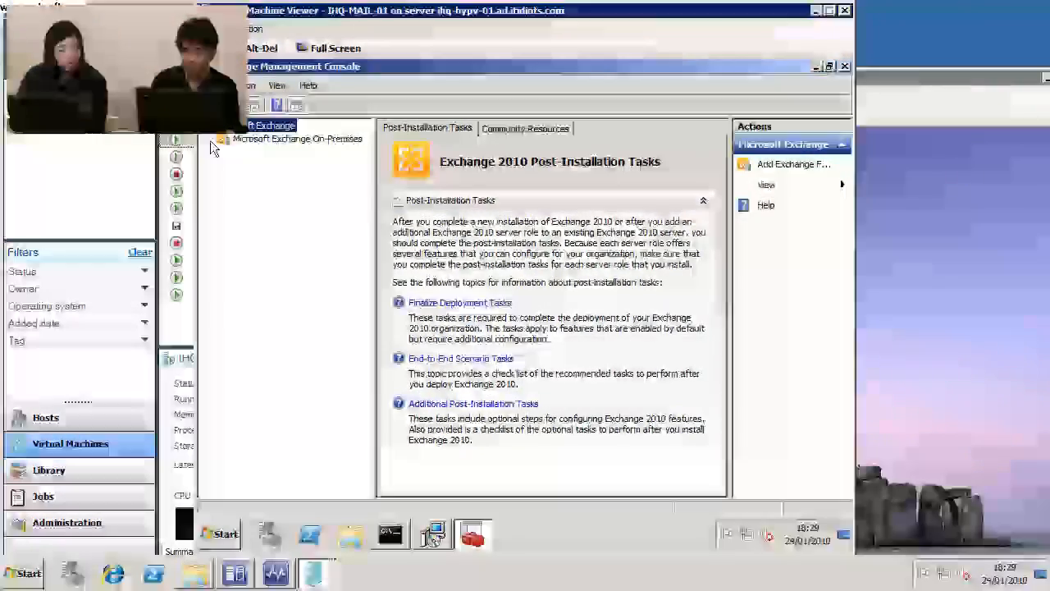
# - Select Microsoft Exchange On-Premises and bring up its actions after initialization fails
pyautogui.click(299, 138)
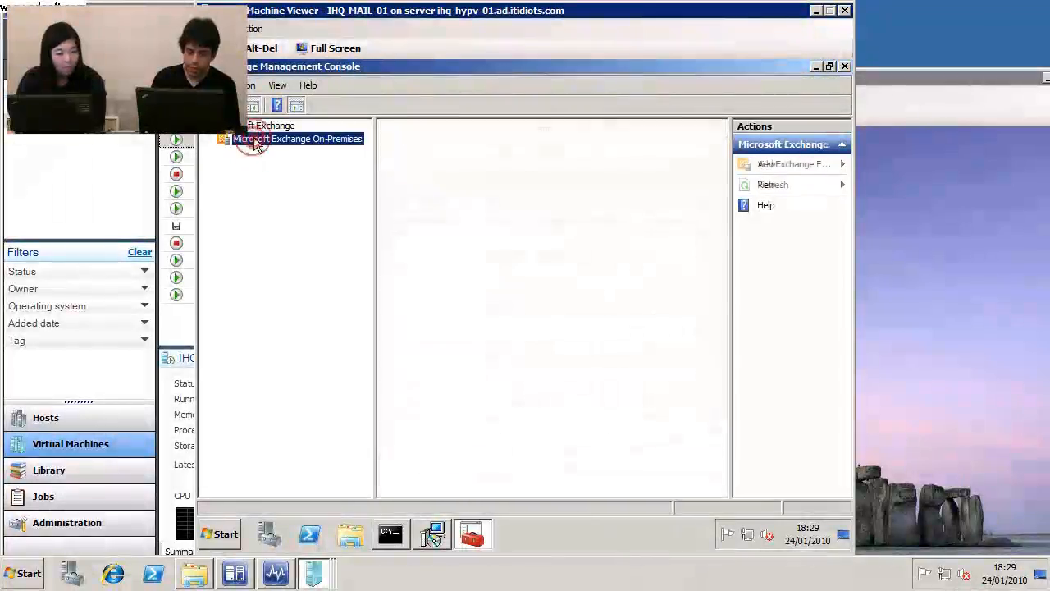
pyautogui.click(298, 138)
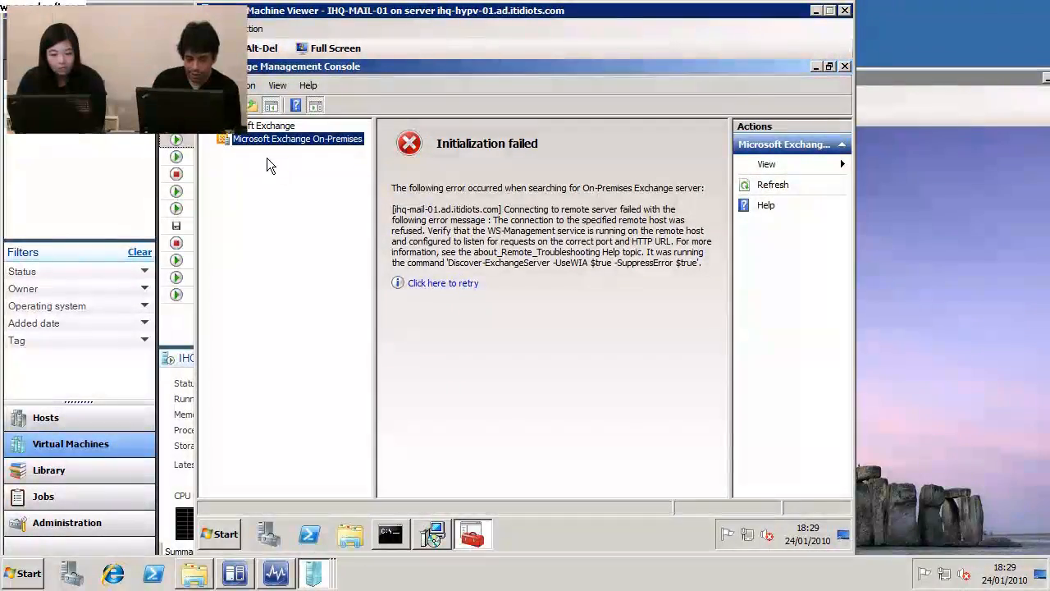
pyautogui.moveTo(260, 162)
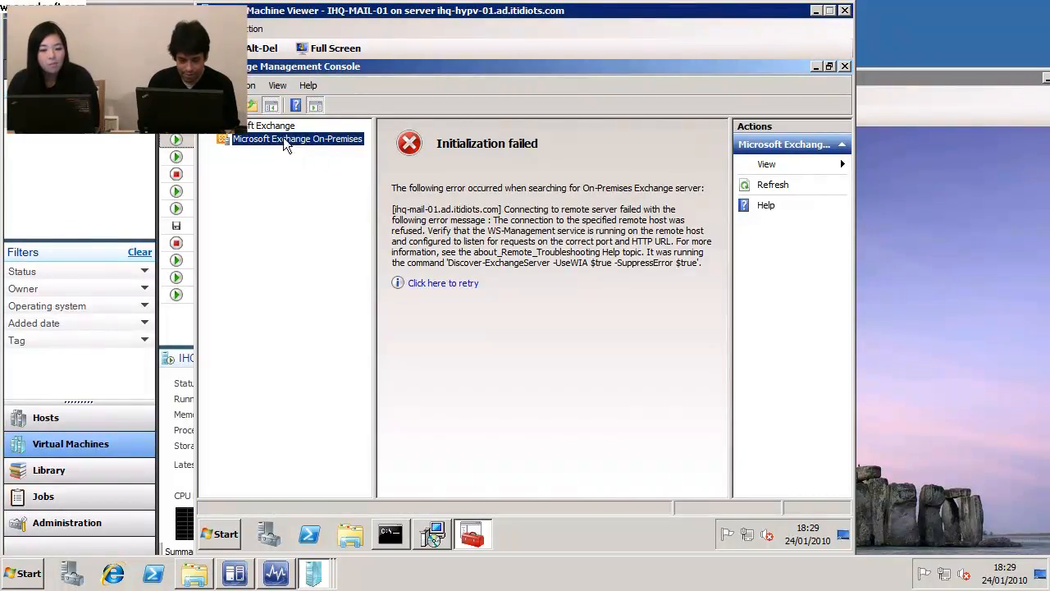
pyautogui.rightClick(299, 138)
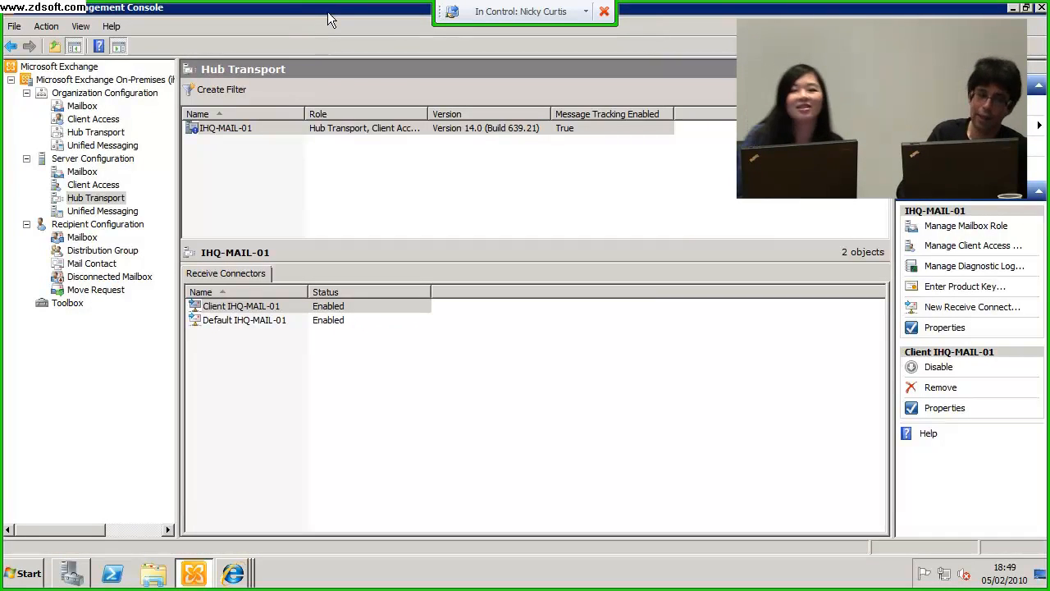
pyautogui.moveTo(91, 85)
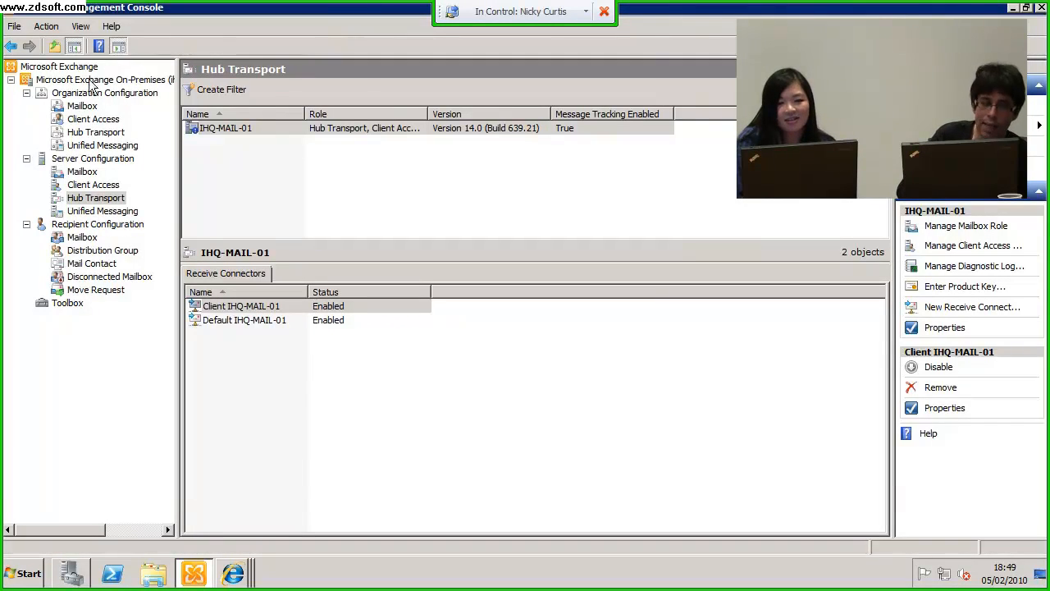
pyautogui.moveTo(99, 79)
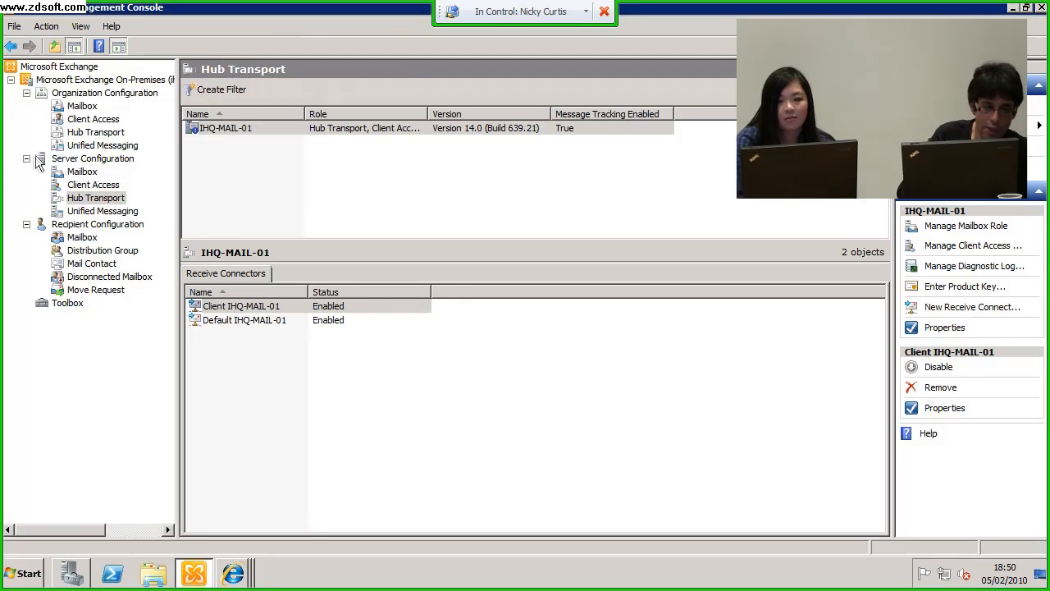
# - Collapse Server Configuration and go to Mailbox under Recipient Configuration
pyautogui.click(92, 157)
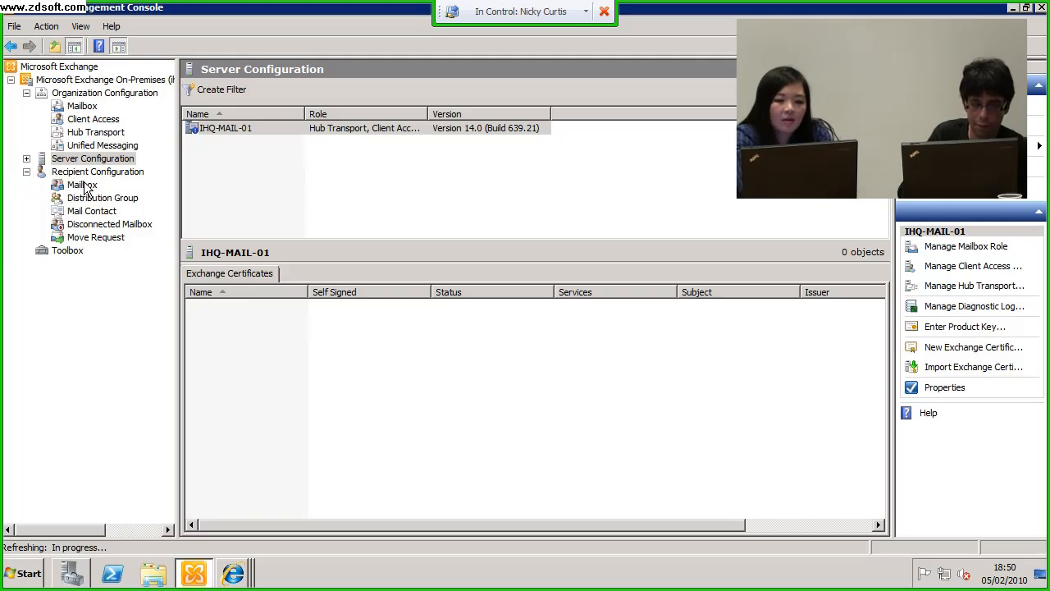
pyautogui.click(82, 184)
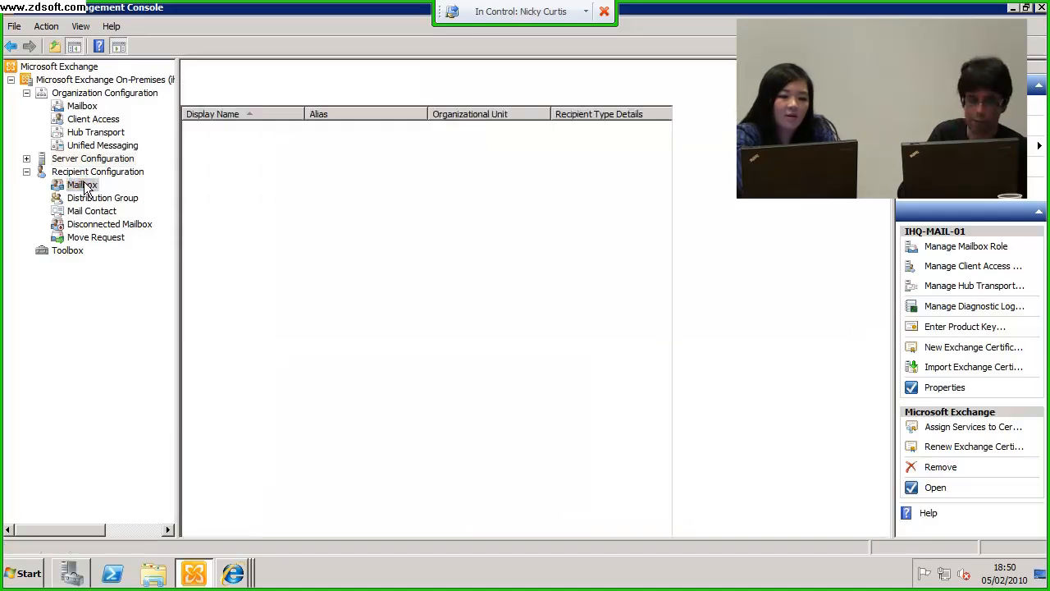
# - Bring up the Mailbox node's actions while the Entire Forest list loads
pyautogui.rightClick(82, 184)
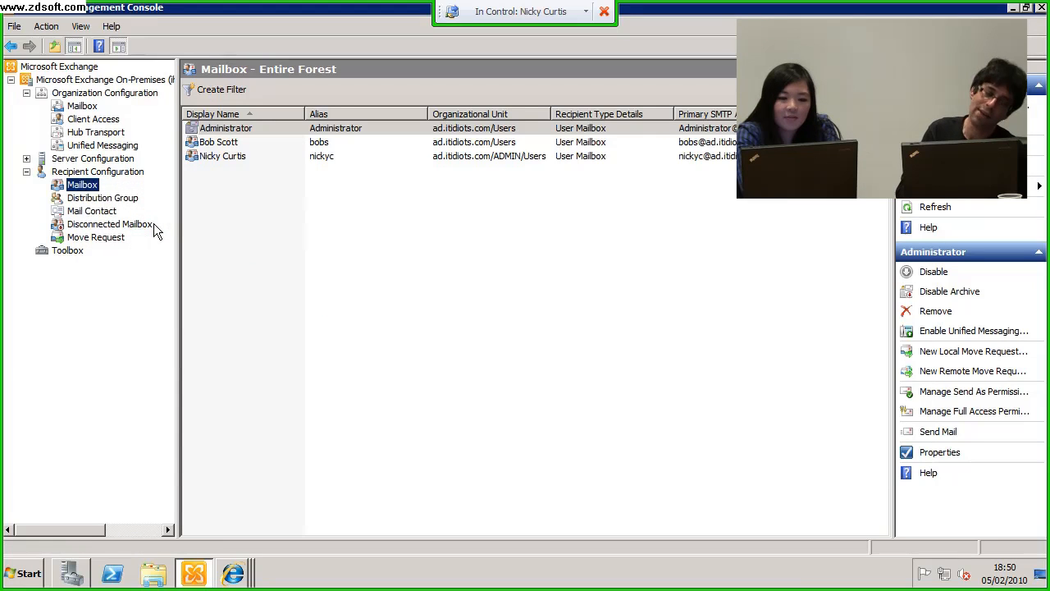
pyautogui.moveTo(670, 298)
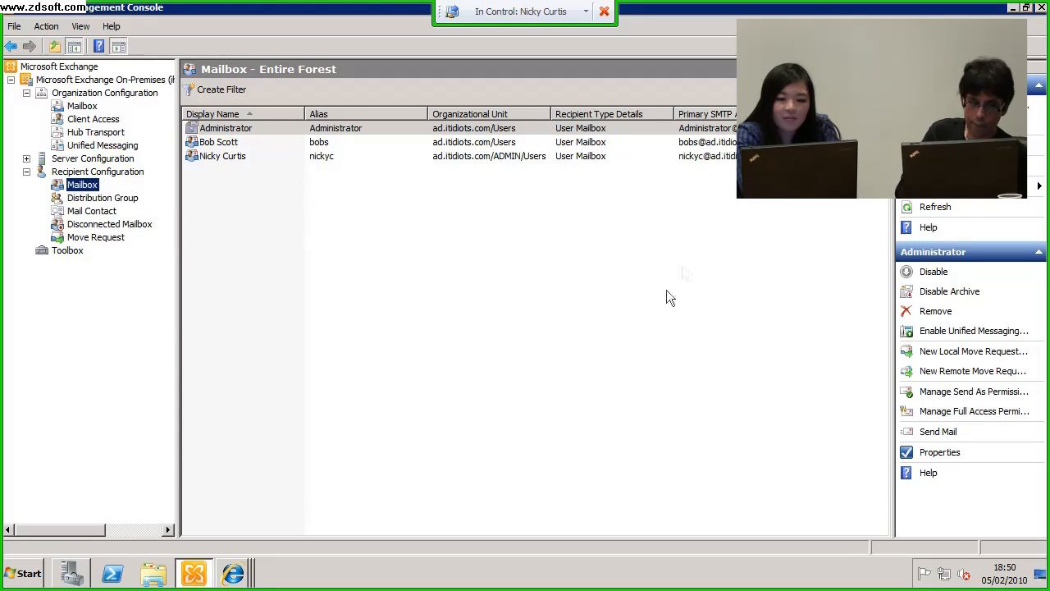
pyautogui.moveTo(492, 192)
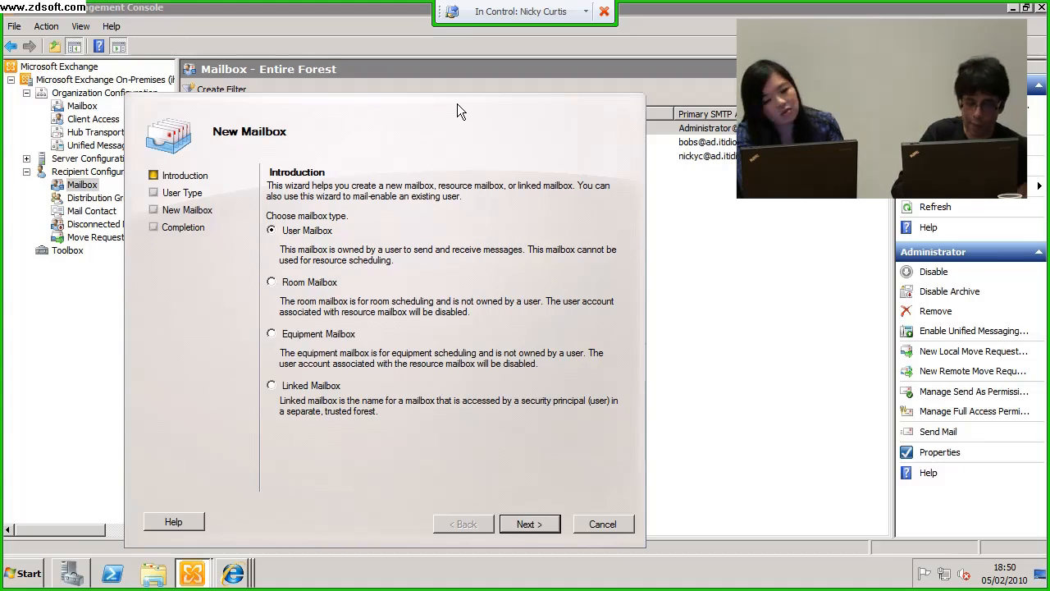
pyautogui.moveTo(226, 279)
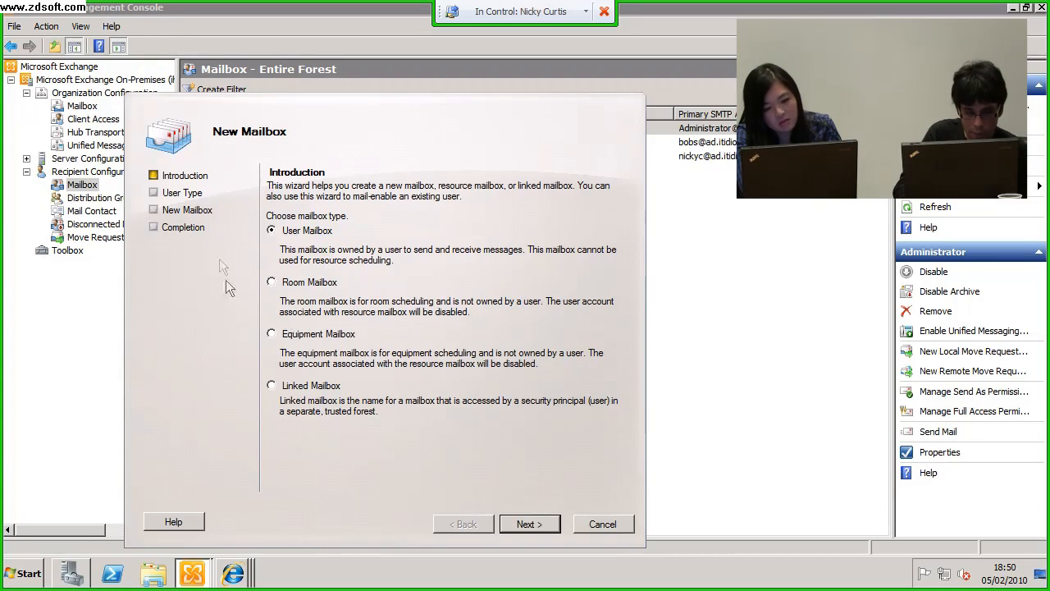
pyautogui.moveTo(321, 466)
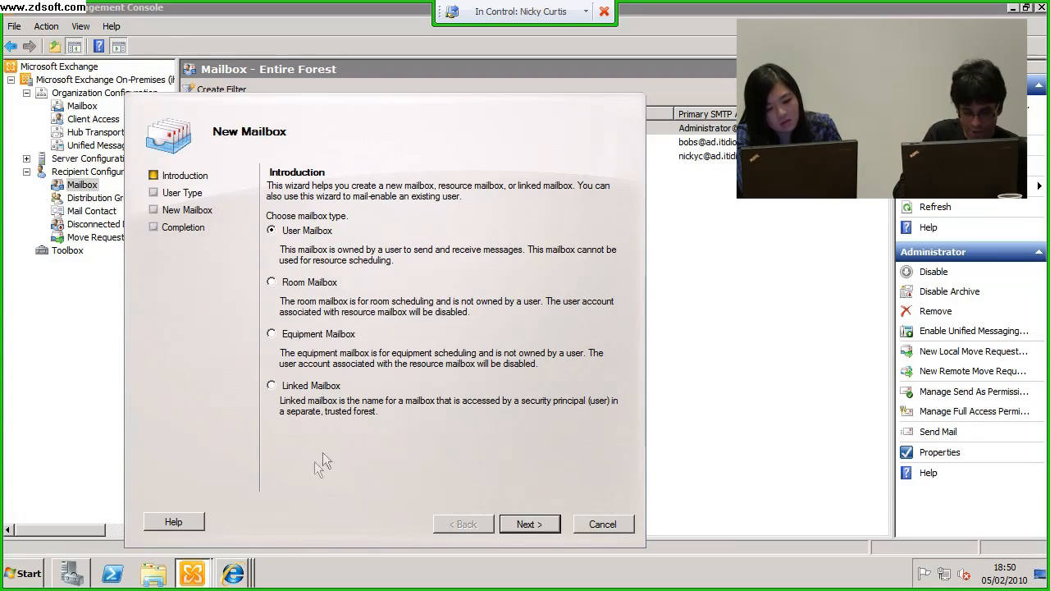
pyautogui.moveTo(174, 182)
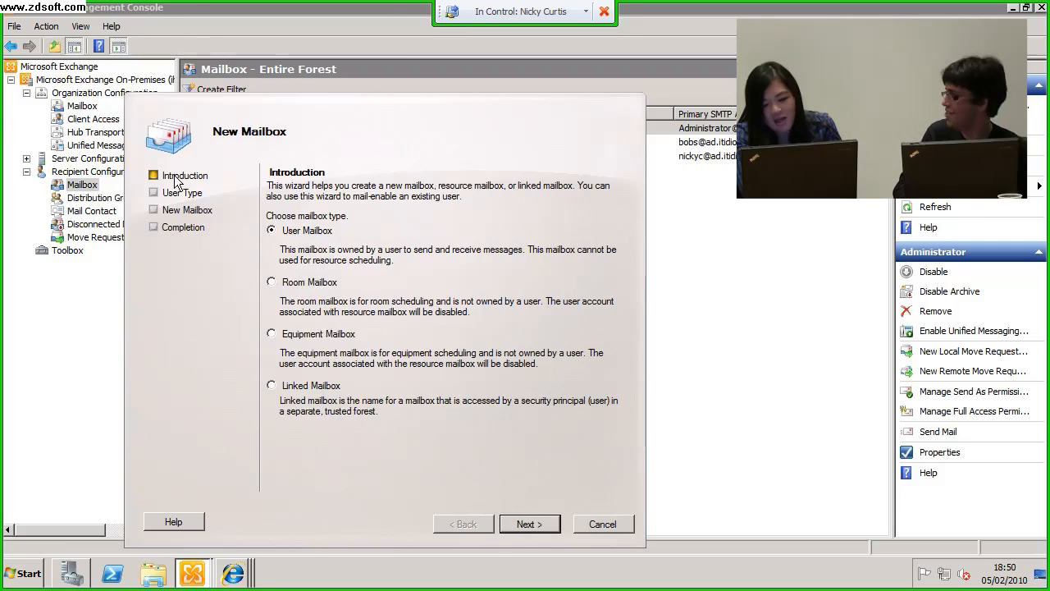
pyautogui.moveTo(414, 275)
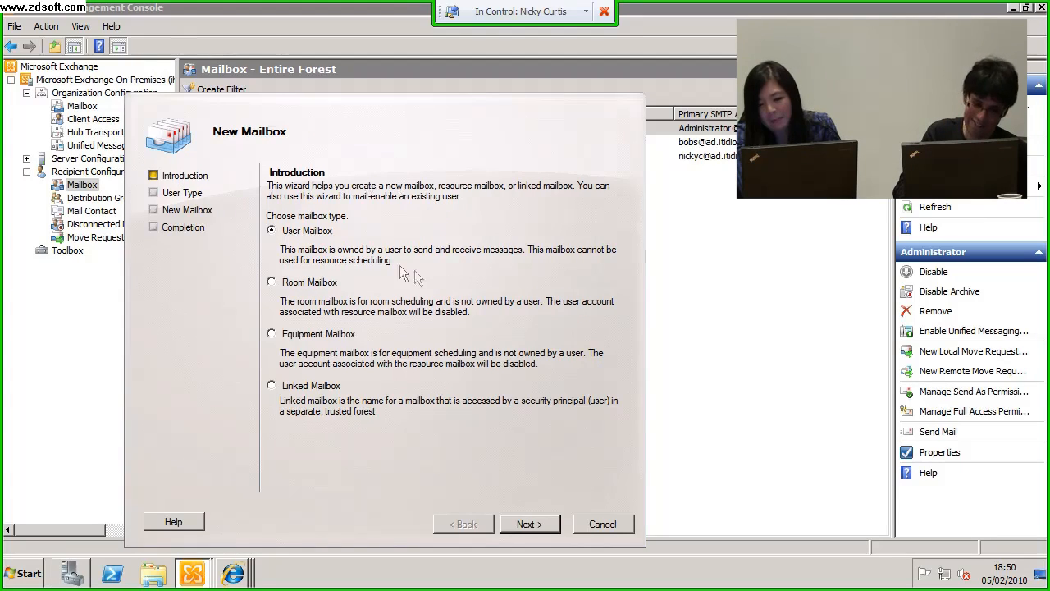
pyautogui.moveTo(611, 261)
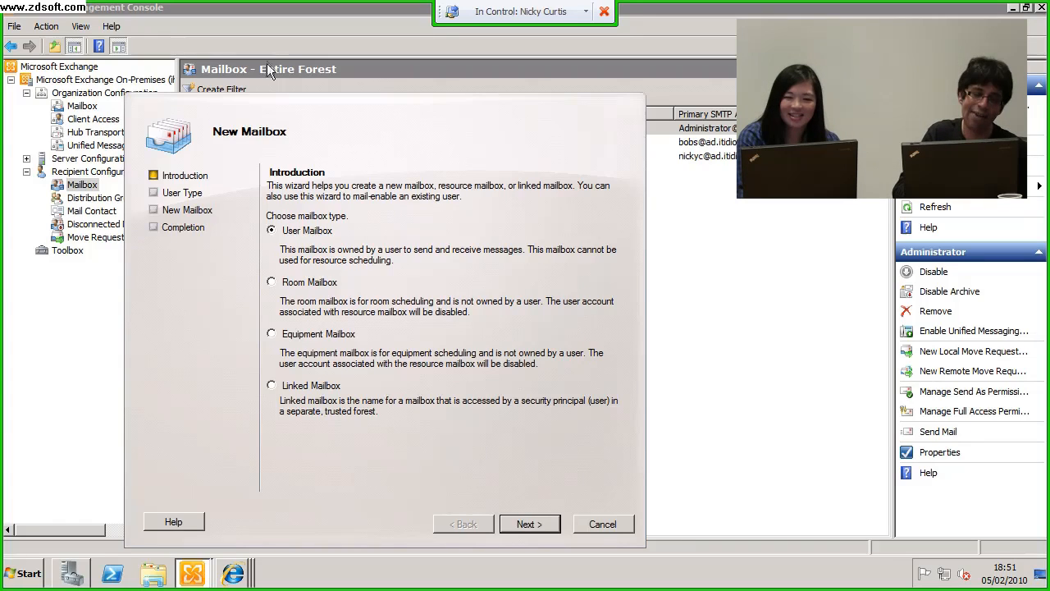
pyautogui.moveTo(282, 265)
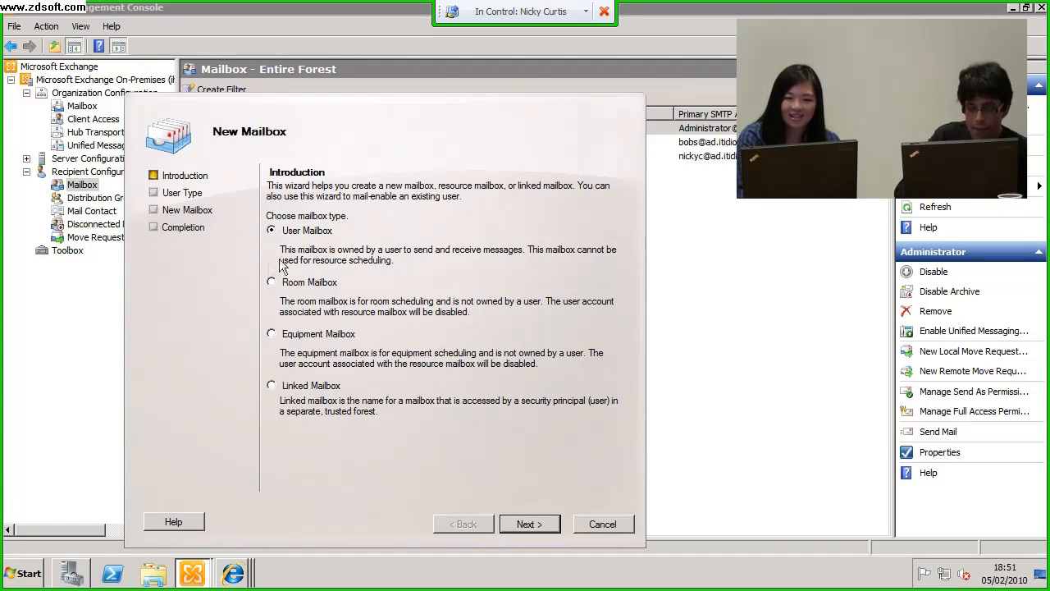
pyautogui.moveTo(377, 283)
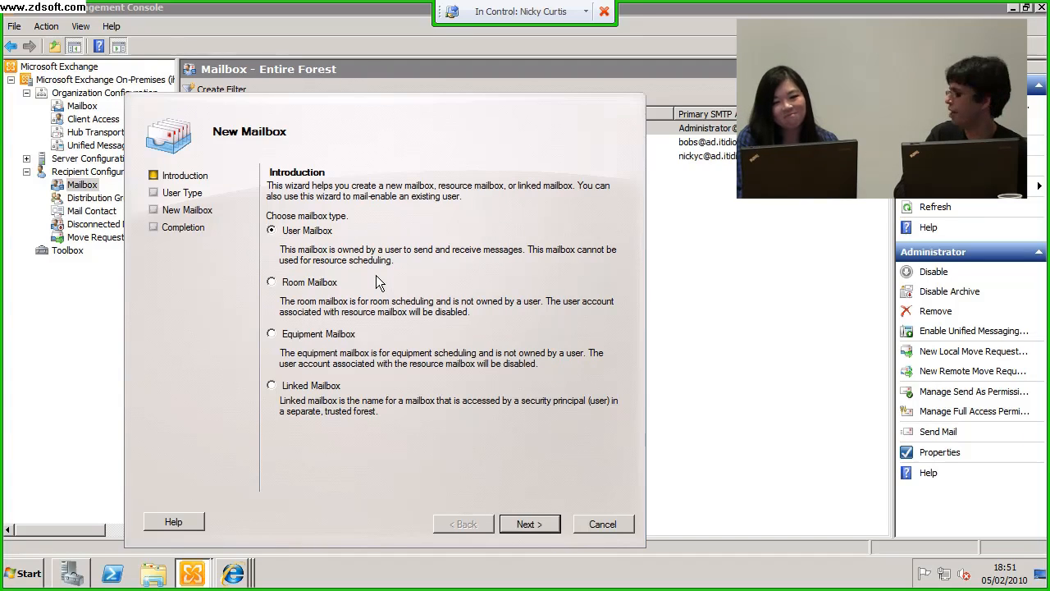
pyautogui.moveTo(332, 361)
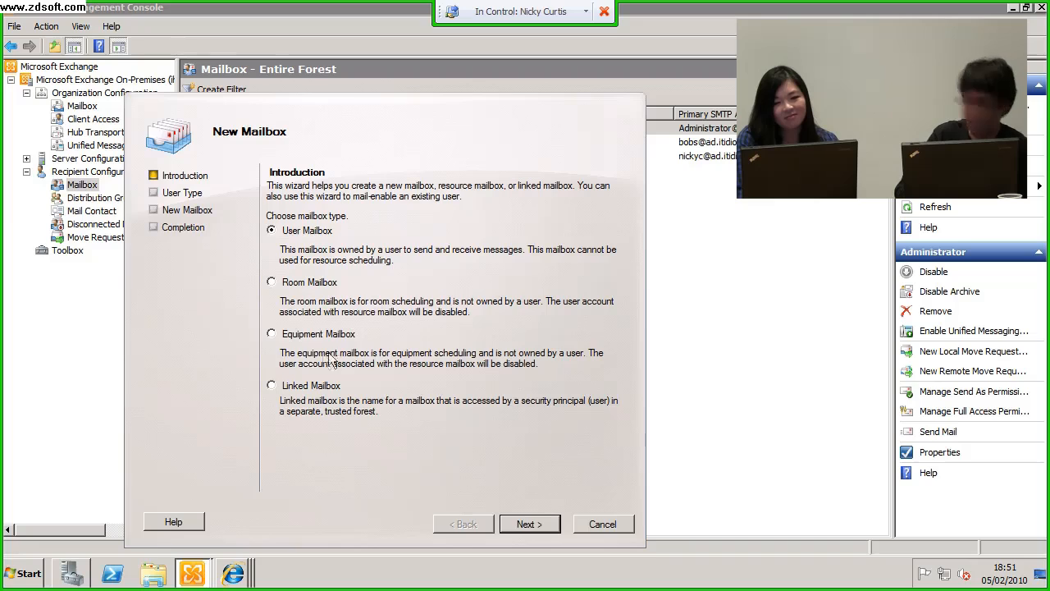
pyautogui.moveTo(272, 335)
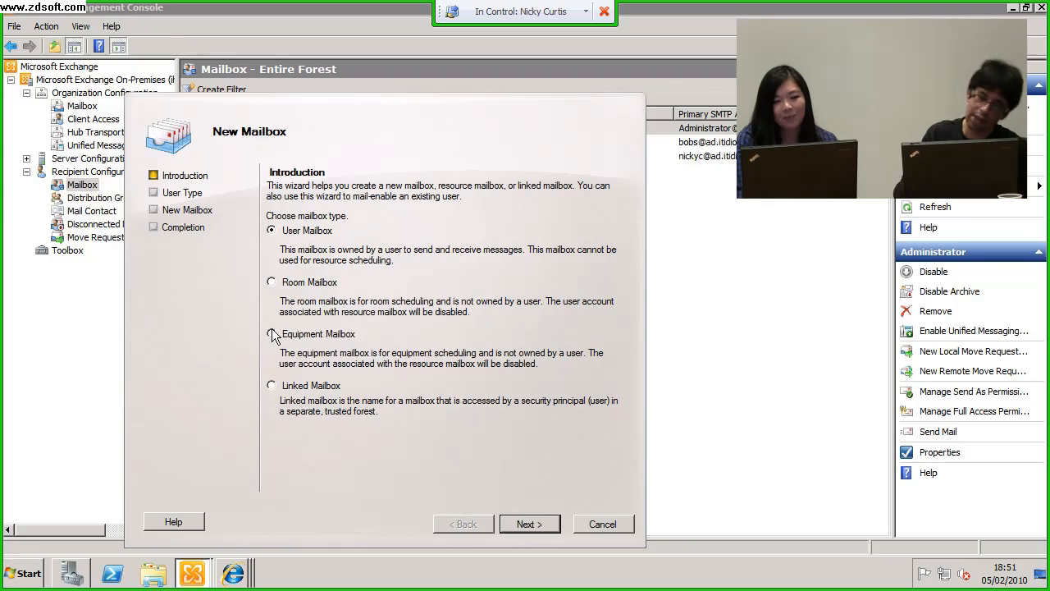
pyautogui.moveTo(365, 262)
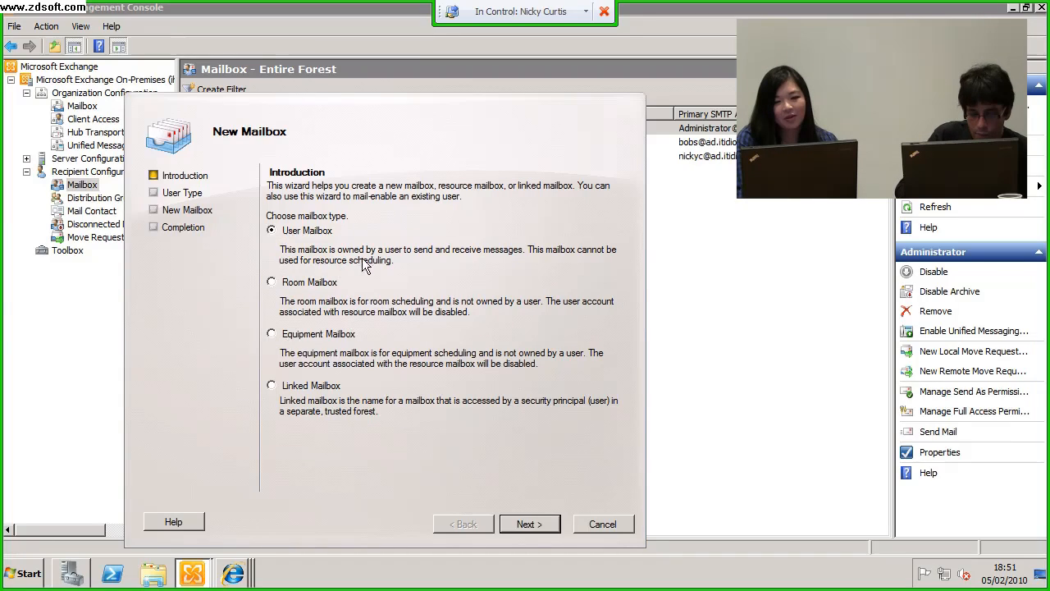
pyautogui.moveTo(305, 479)
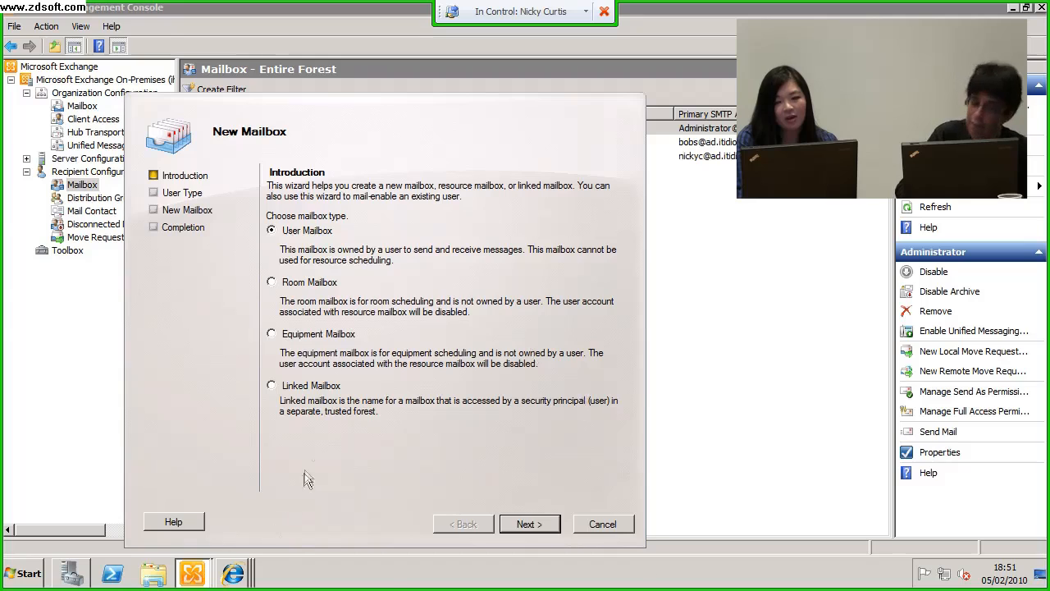
pyautogui.moveTo(303, 440)
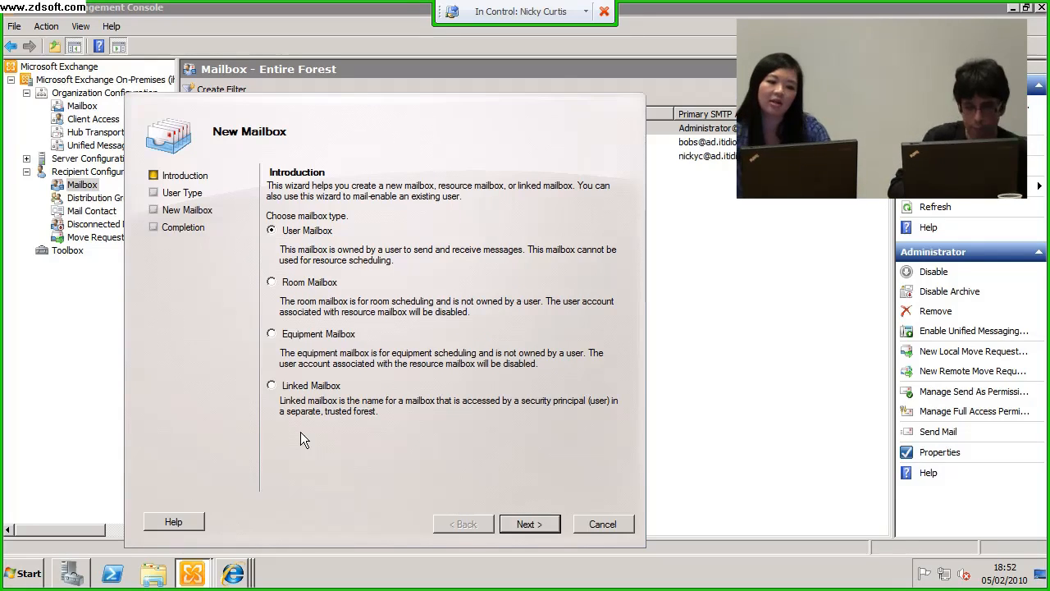
pyautogui.moveTo(548, 289)
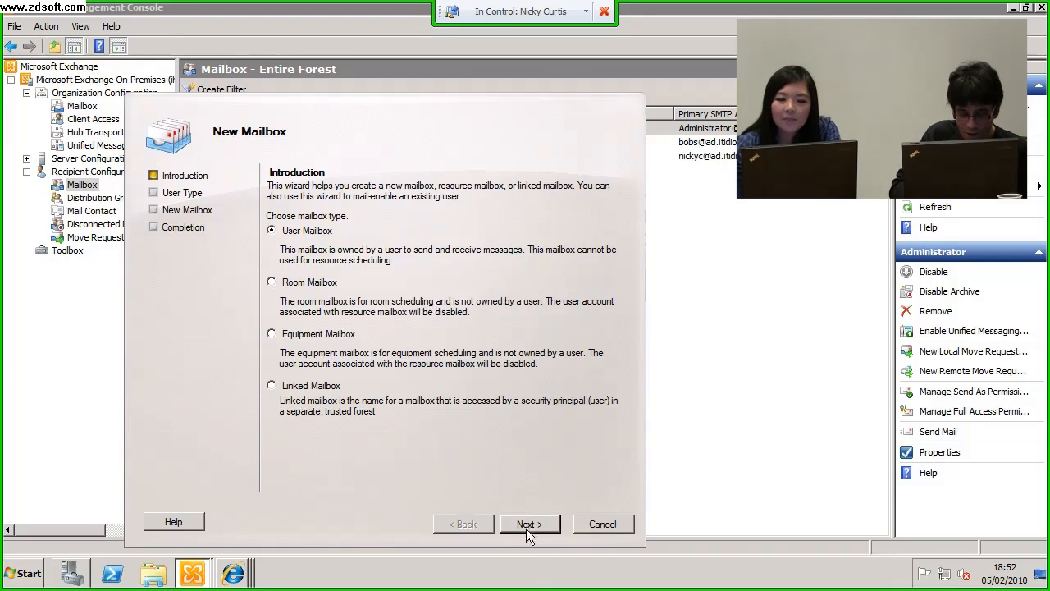
pyautogui.click(528, 524)
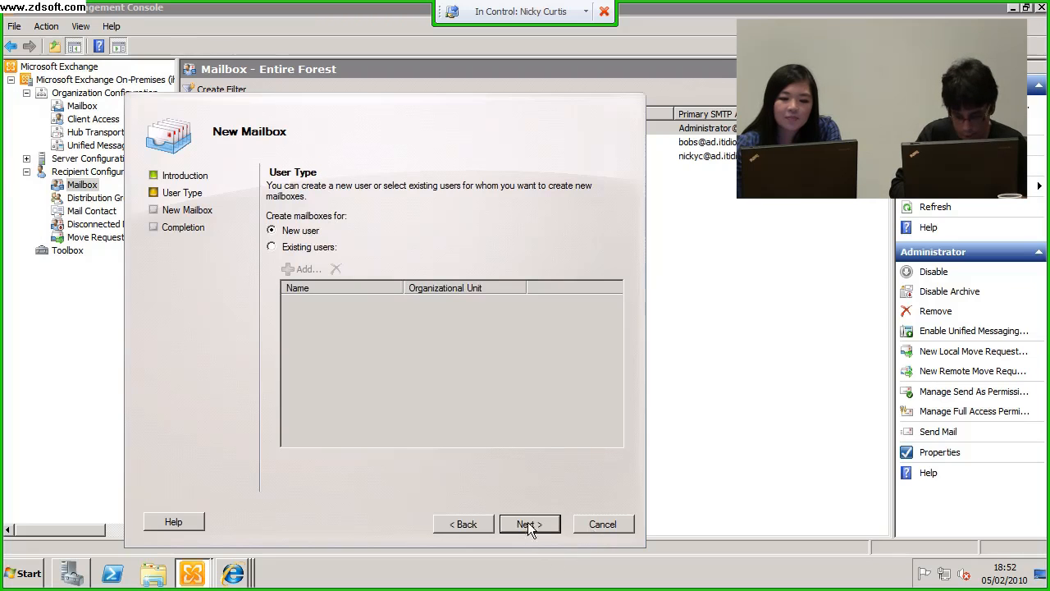
# - Keep New user on User Type and advance to the User Information form
pyautogui.click(528, 524)
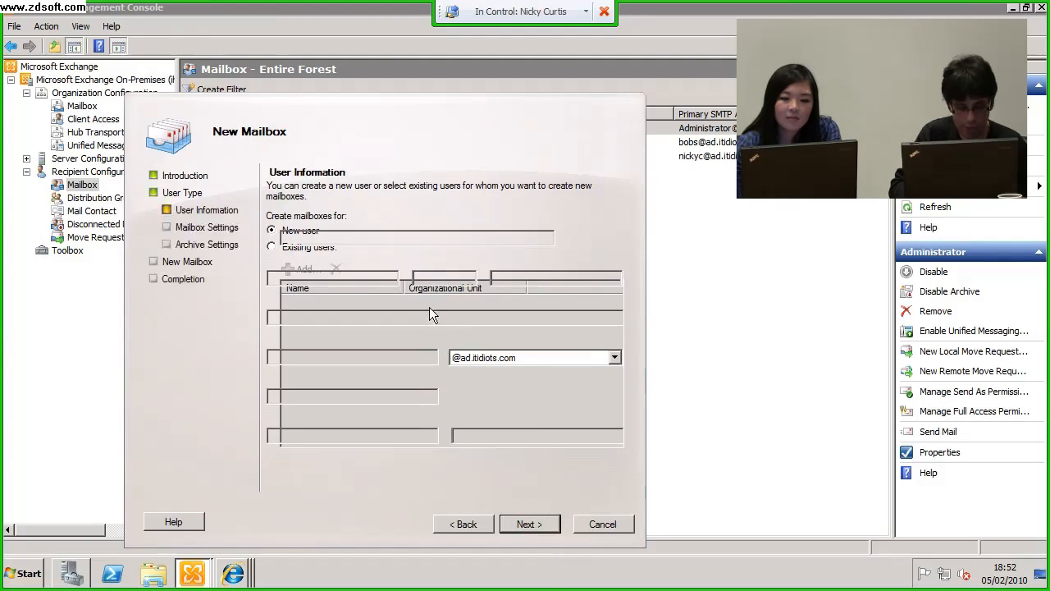
pyautogui.click(272, 229)
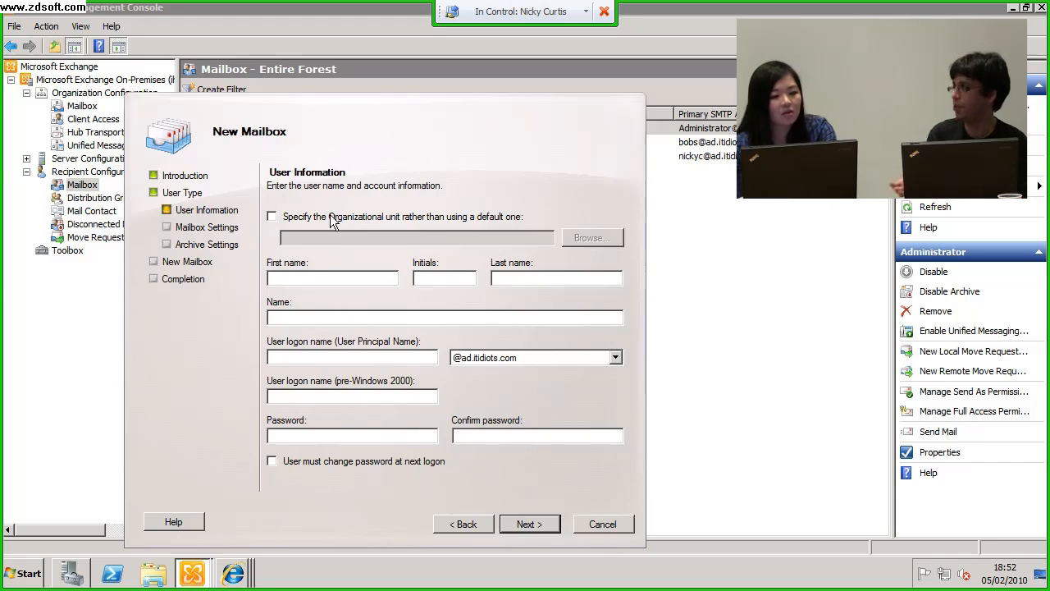
pyautogui.moveTo(425, 217)
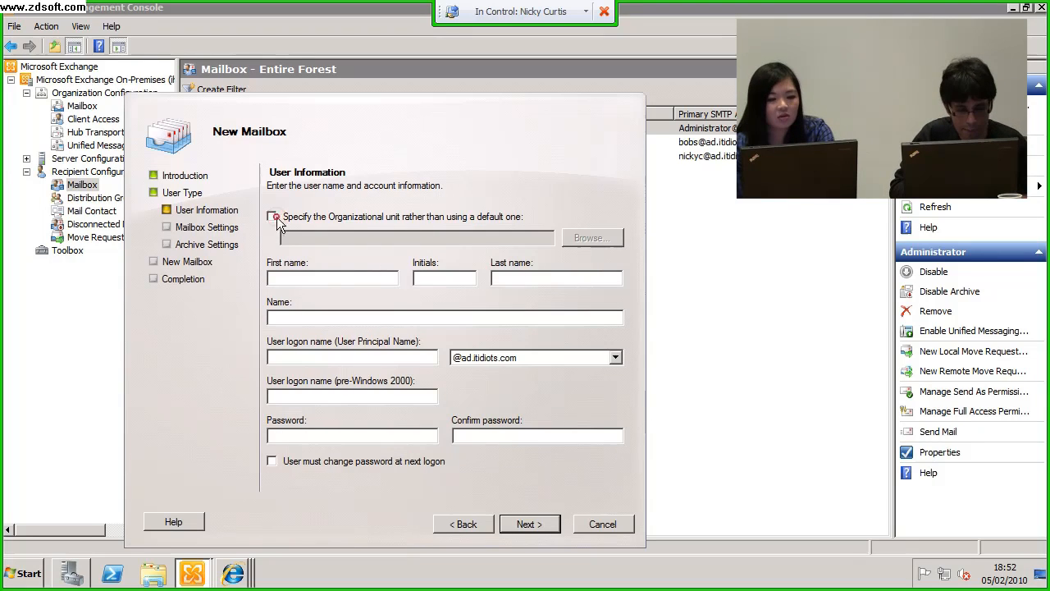
# - Specify ad.itdiots.com/Users as the organizational unit for the new user
pyautogui.click(273, 217)
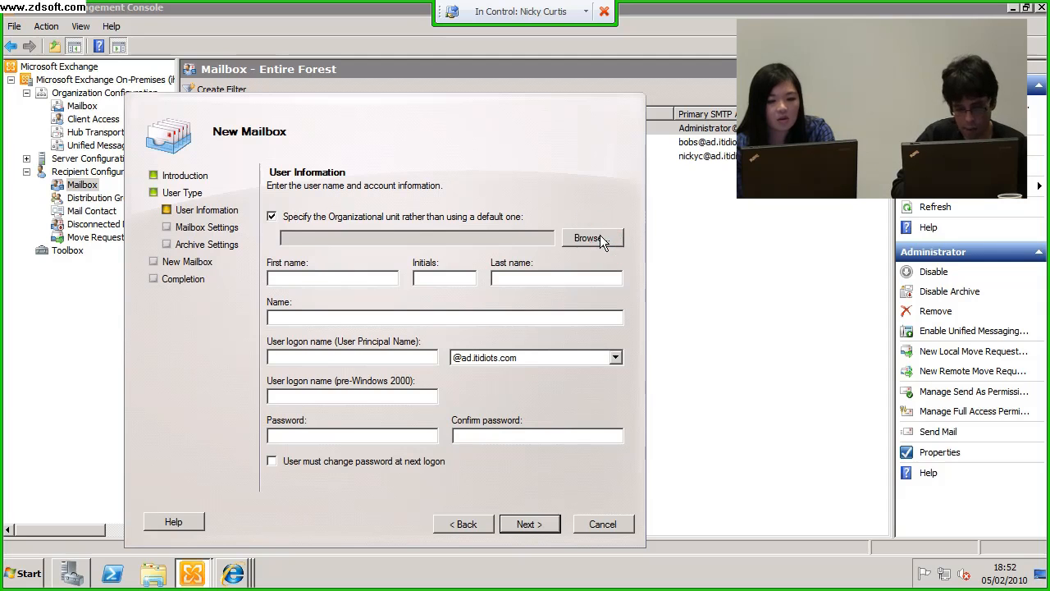
pyautogui.click(589, 238)
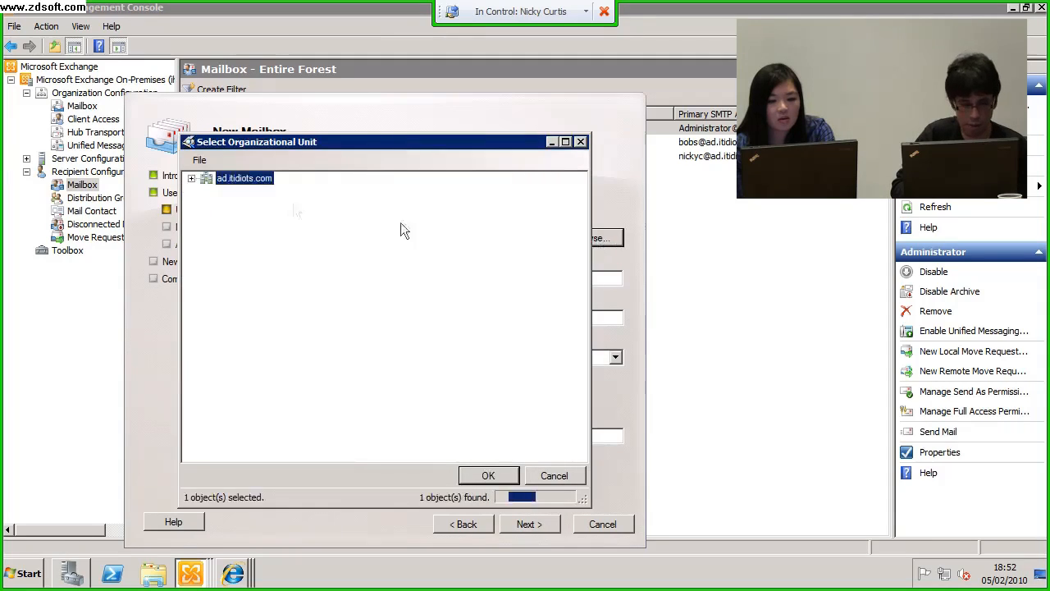
pyautogui.click(190, 177)
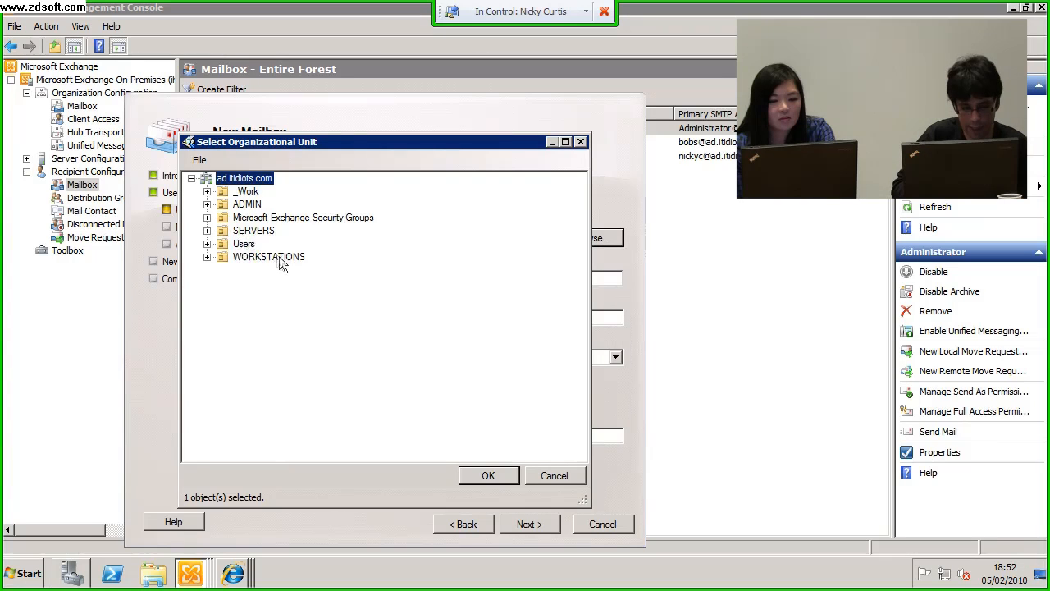
pyautogui.click(243, 243)
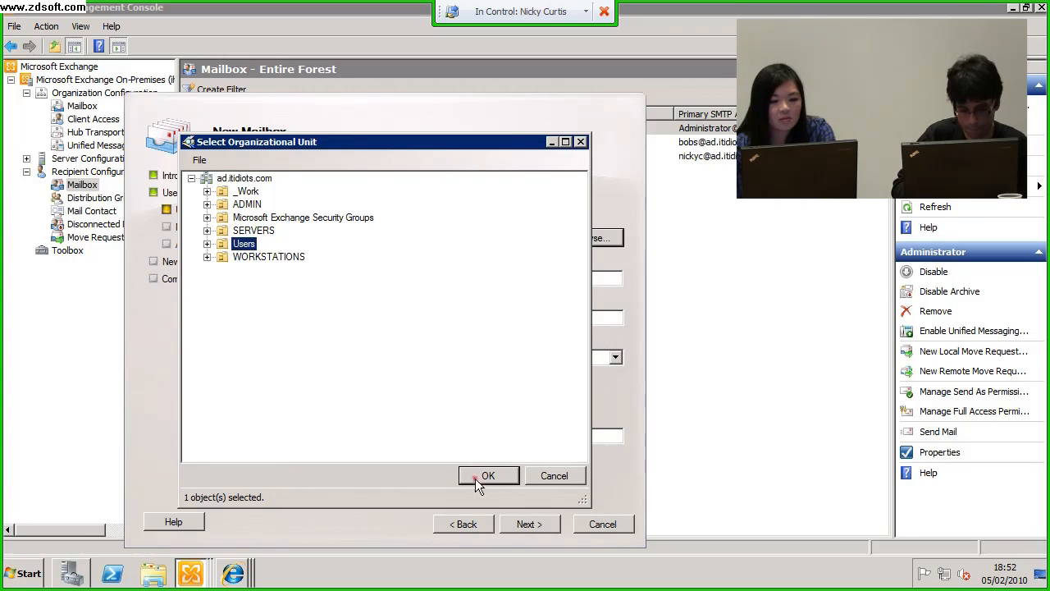
pyautogui.click(489, 476)
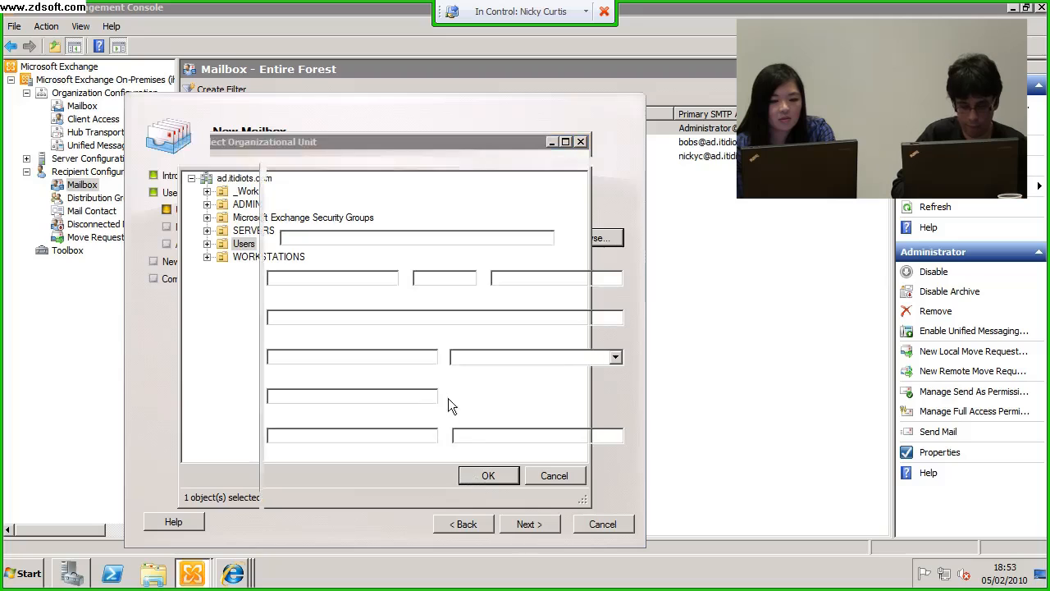
pyautogui.click(489, 476)
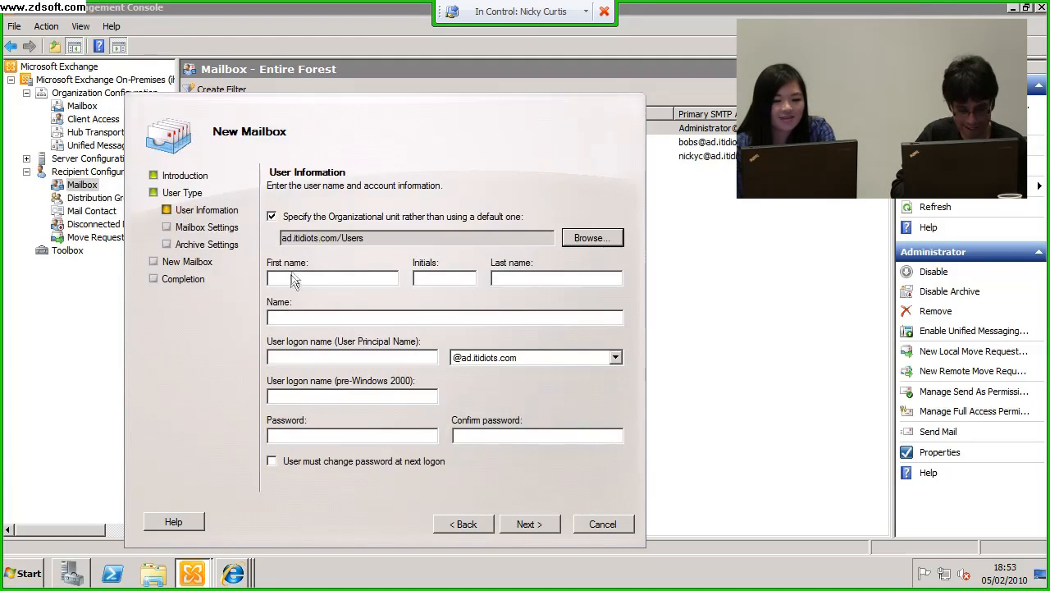
pyautogui.click(332, 277)
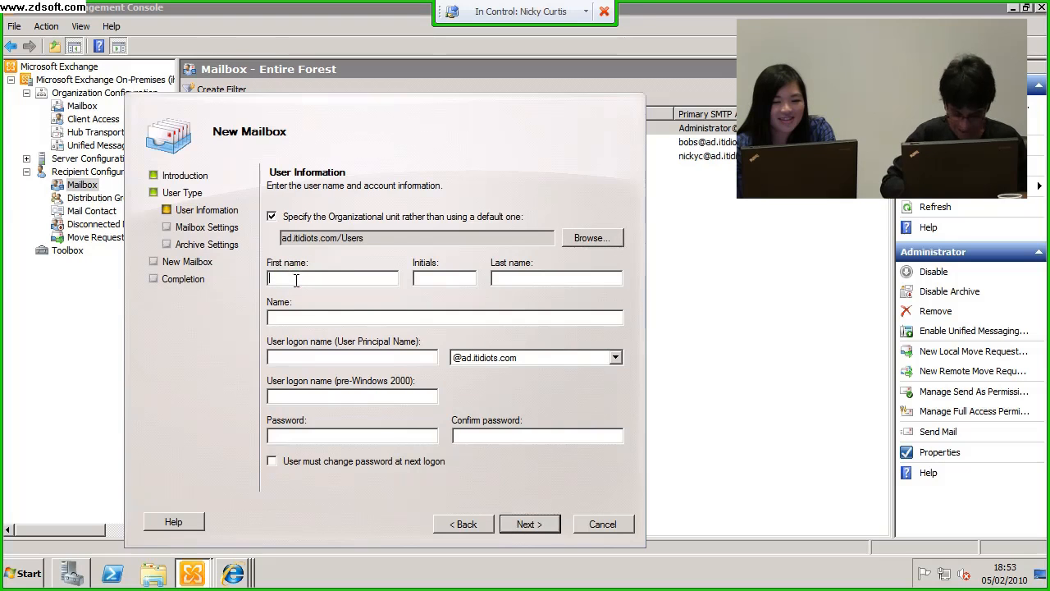
pyautogui.write('Su-Fay')
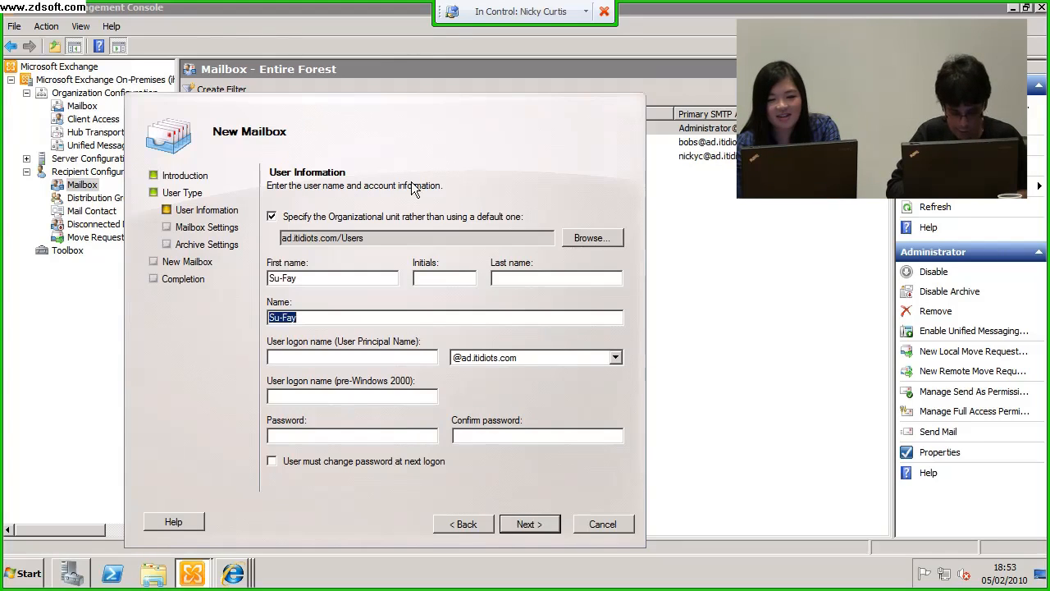
pyautogui.write('C')
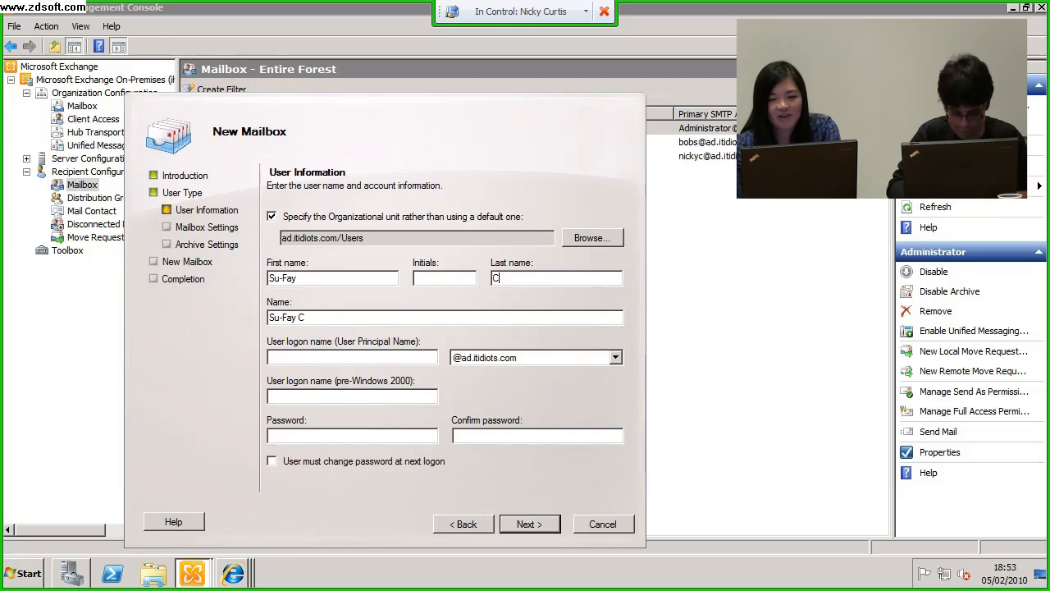
pyautogui.write('han')
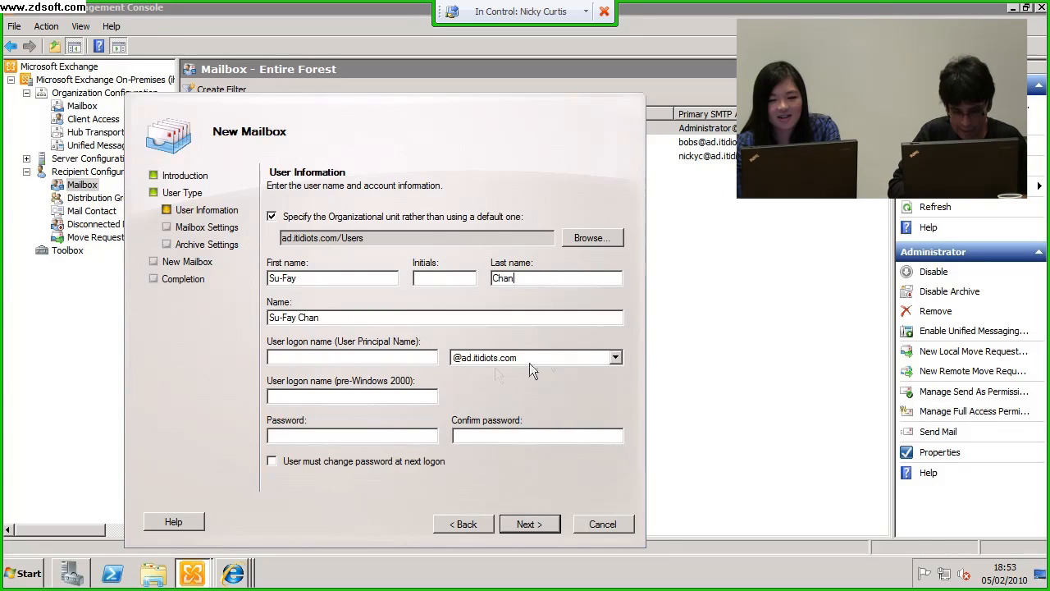
pyautogui.click(351, 357)
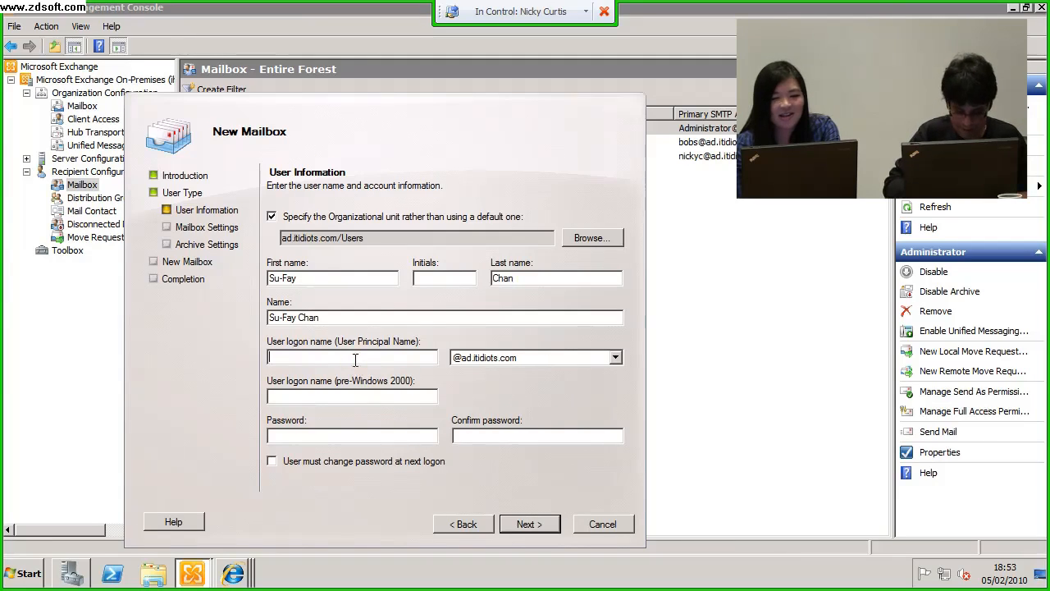
pyautogui.write('sufayc')
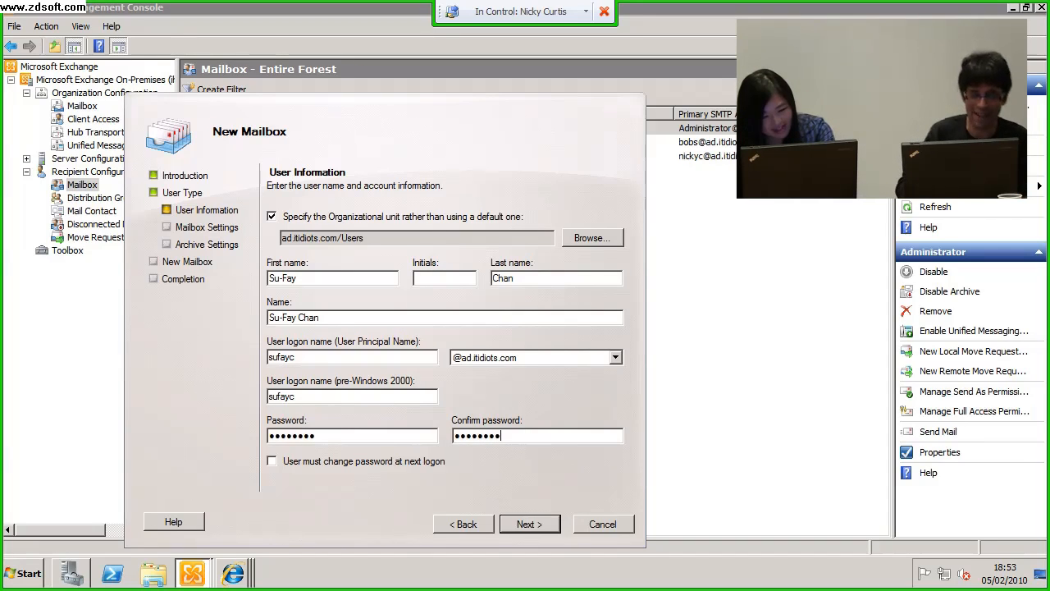
pyautogui.moveTo(463, 566)
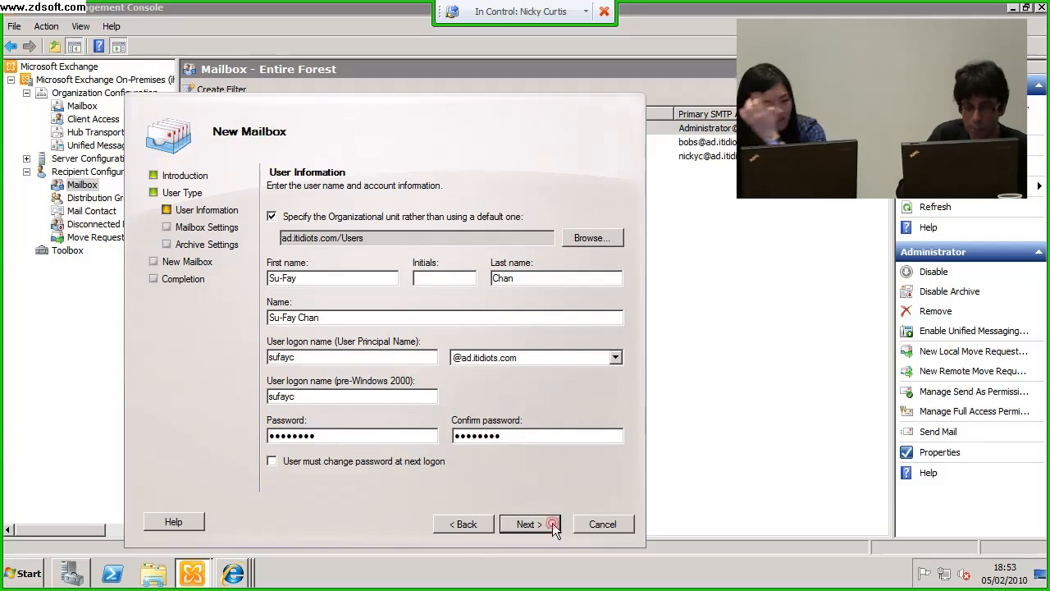
# - Advance to Mailbox Settings and enter the alias sufayc
pyautogui.click(530, 524)
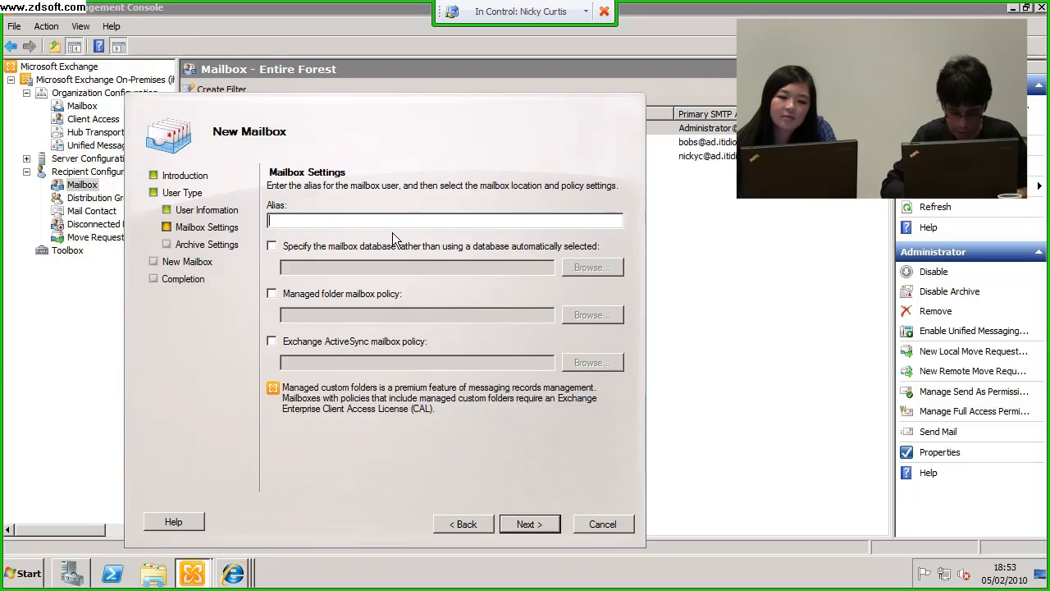
pyautogui.write('sufayc')
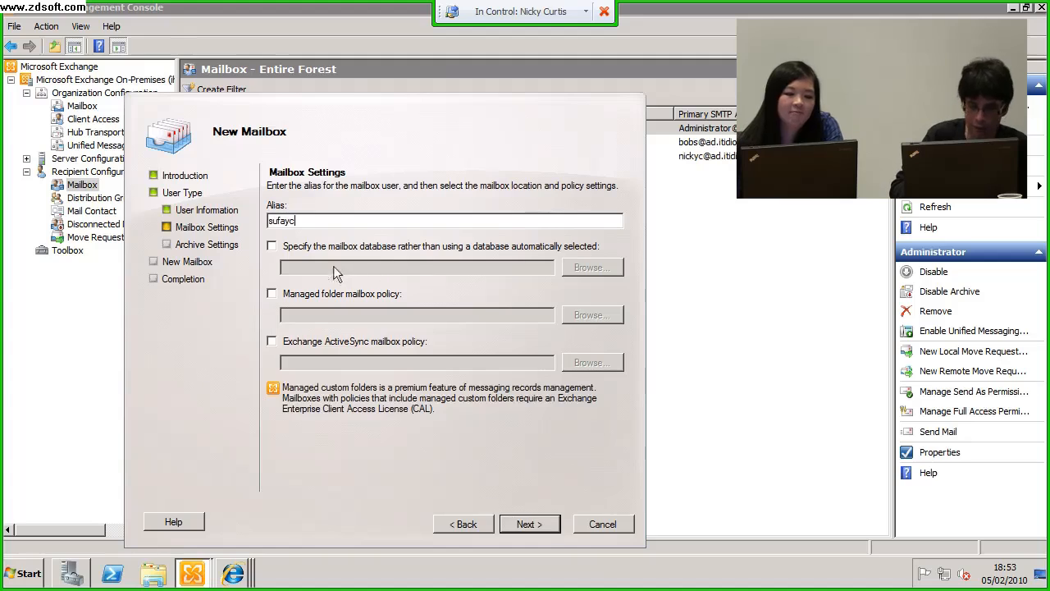
pyautogui.moveTo(264, 218)
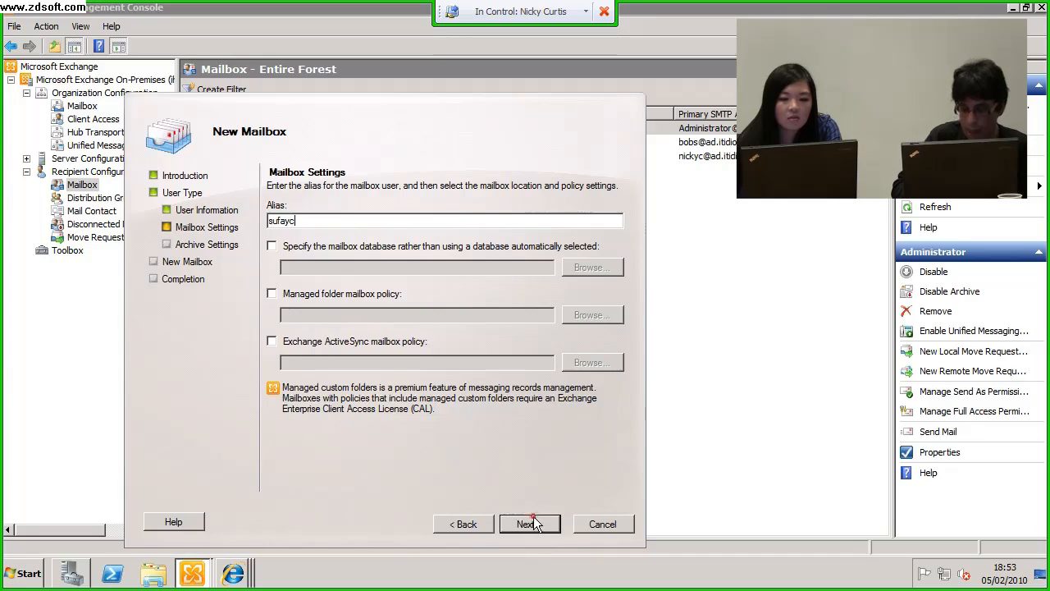
pyautogui.click(528, 524)
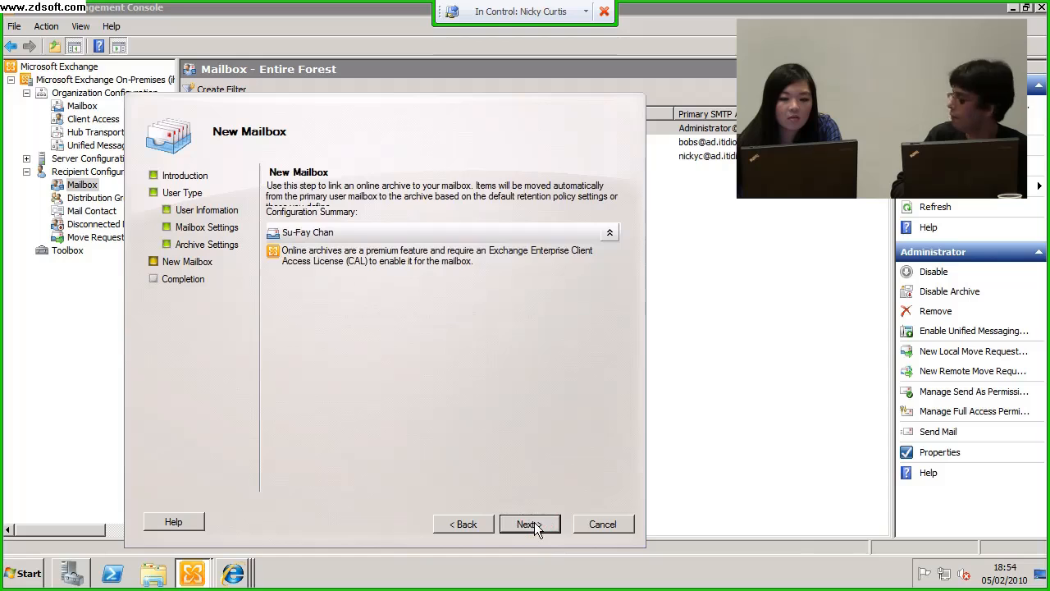
pyautogui.click(529, 523)
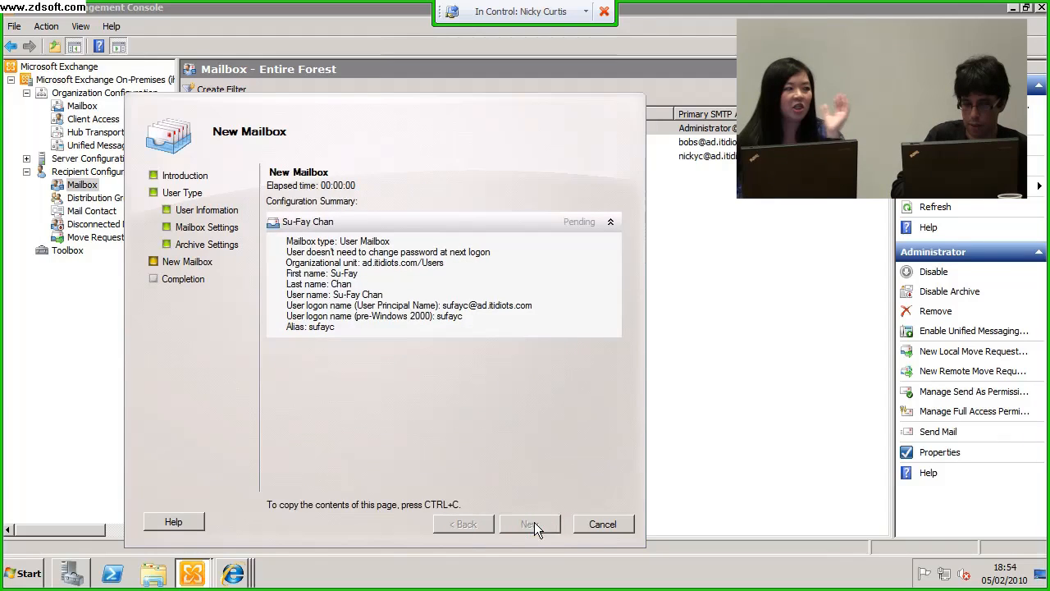
pyautogui.click(530, 524)
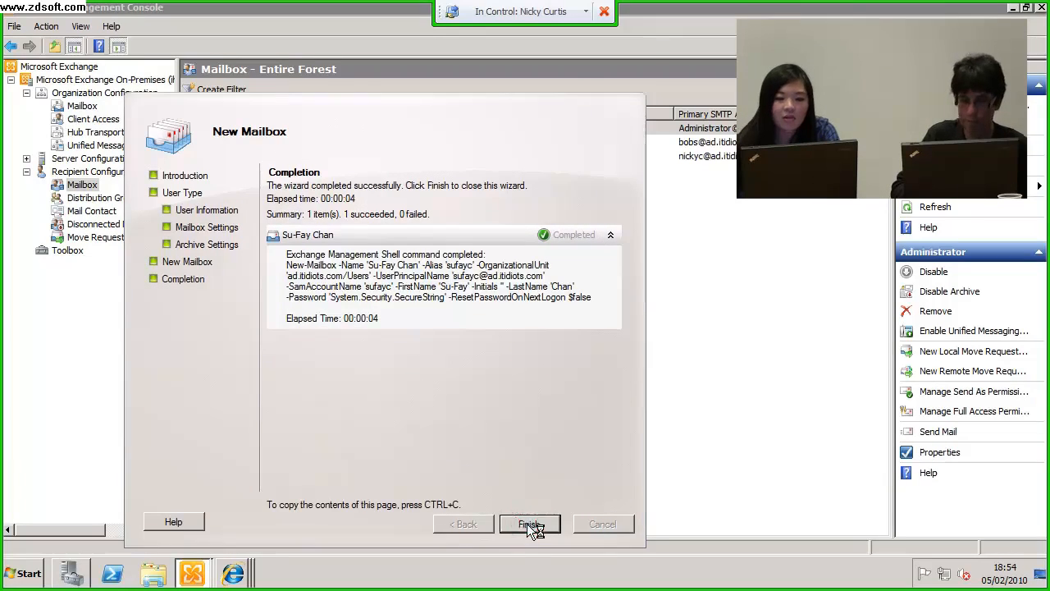
pyautogui.click(528, 523)
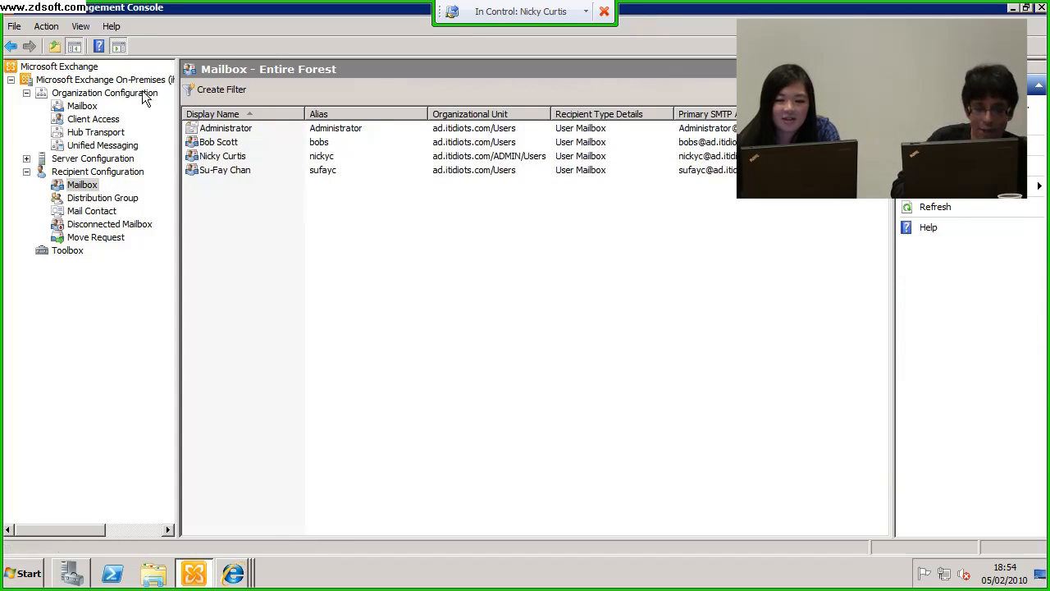
pyautogui.click(105, 92)
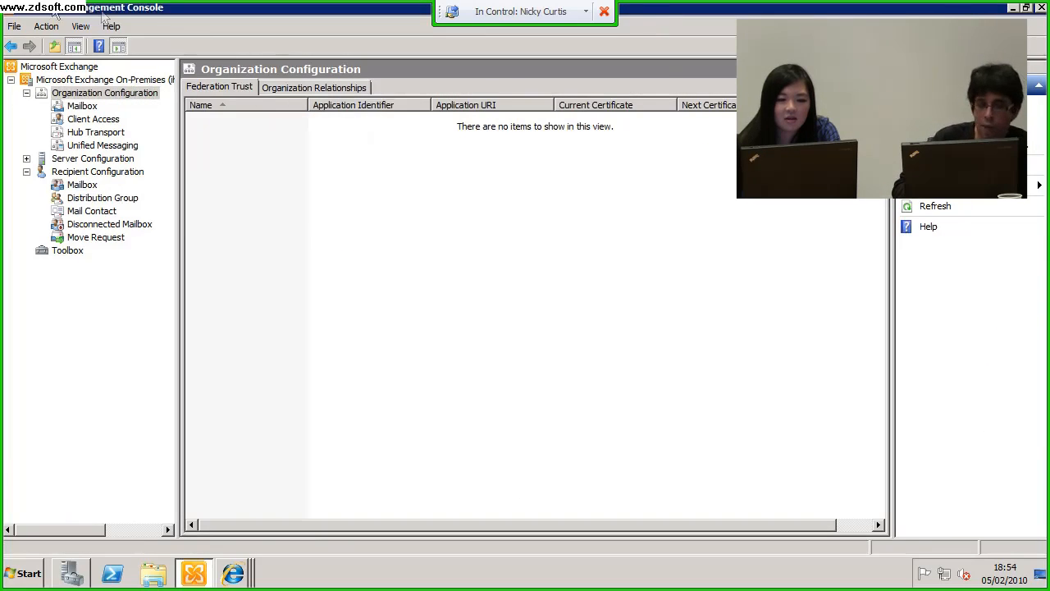
pyautogui.moveTo(97, 144)
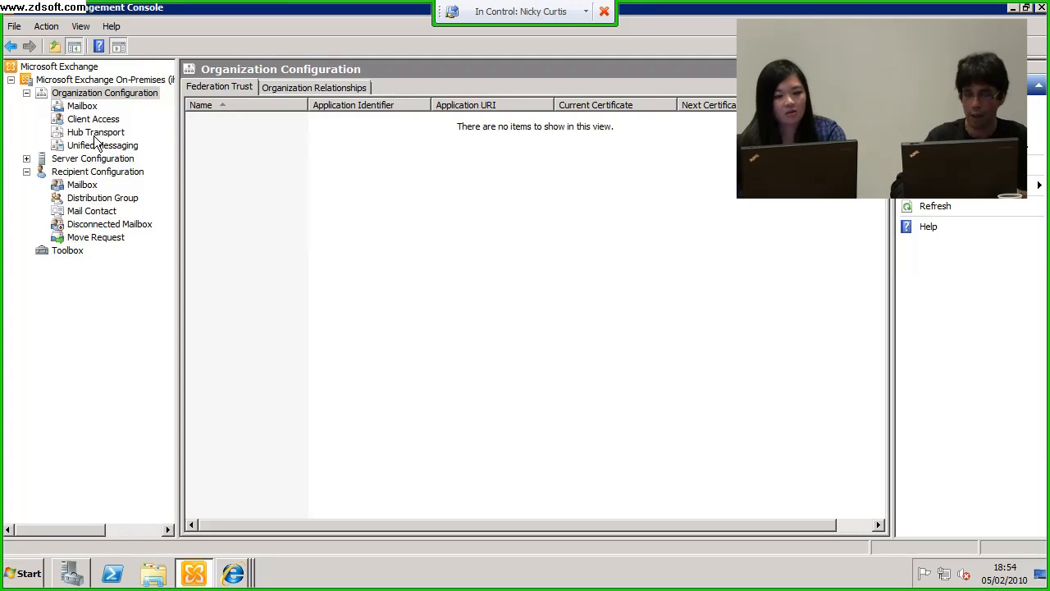
pyautogui.moveTo(140, 200)
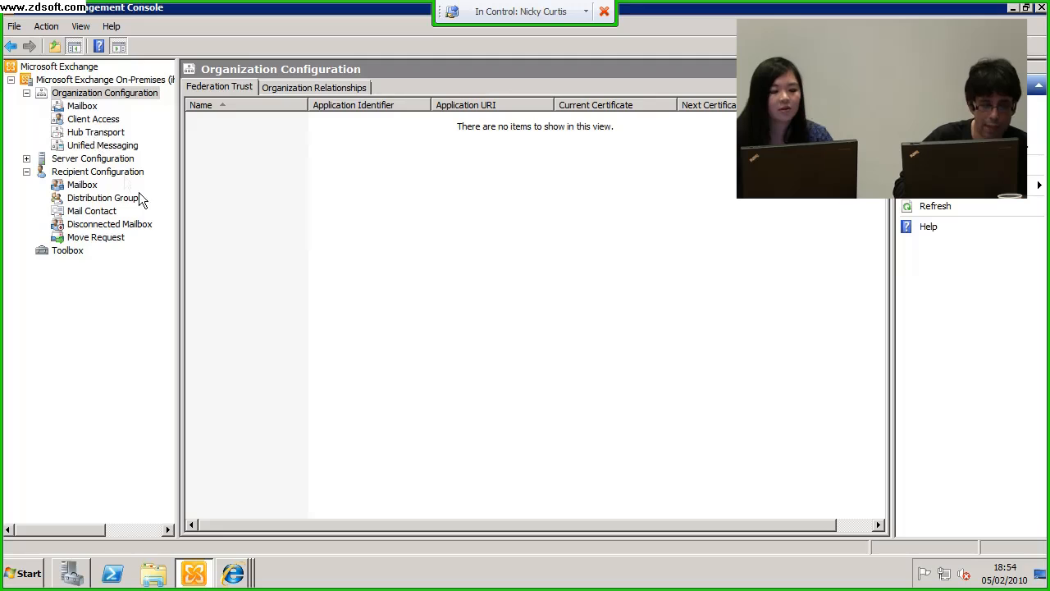
pyautogui.click(82, 105)
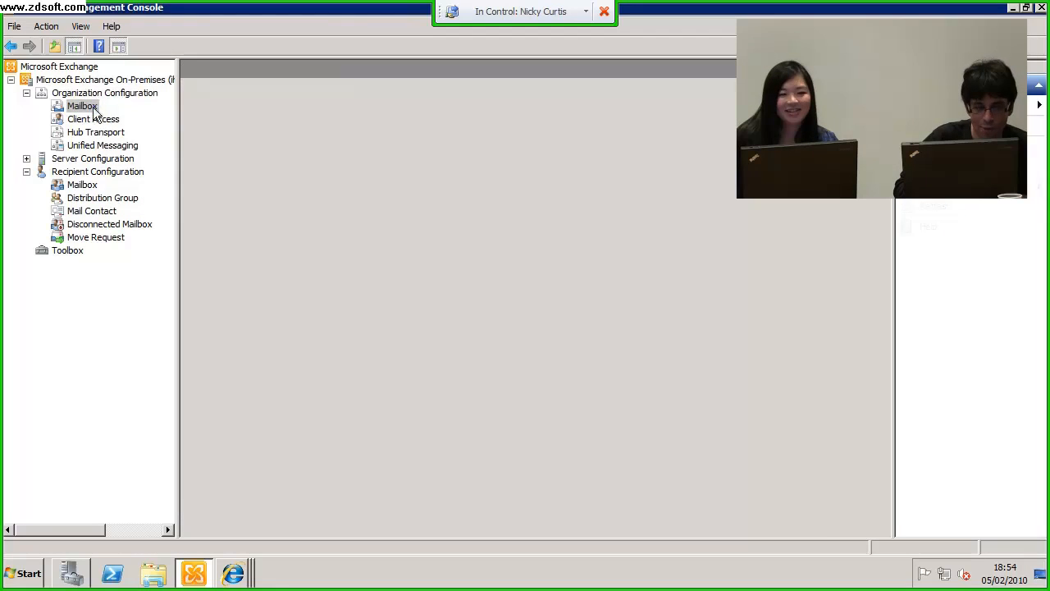
pyautogui.click(82, 105)
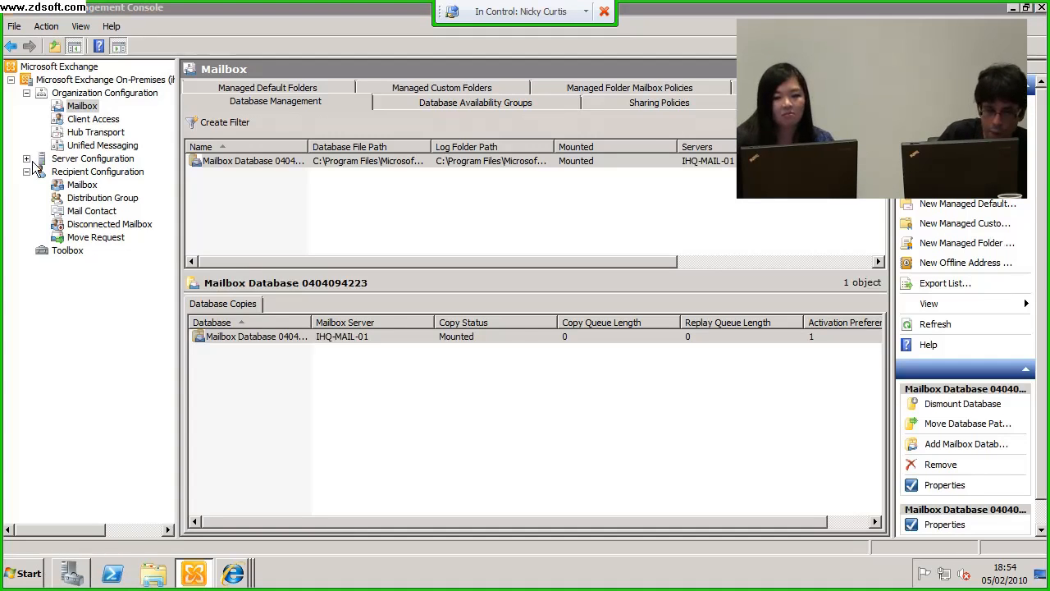
pyautogui.click(26, 157)
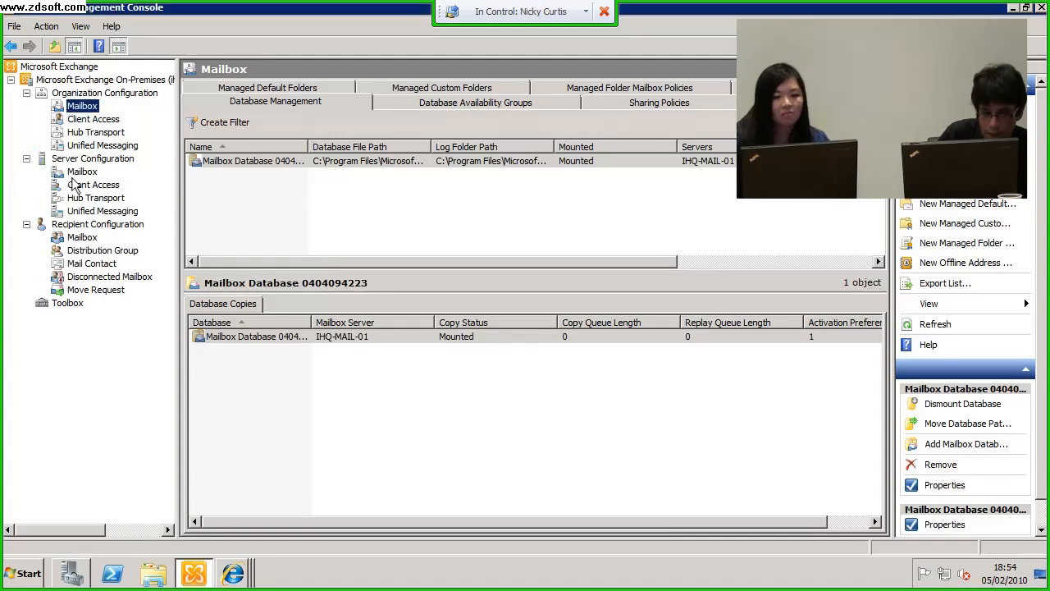
pyautogui.click(82, 171)
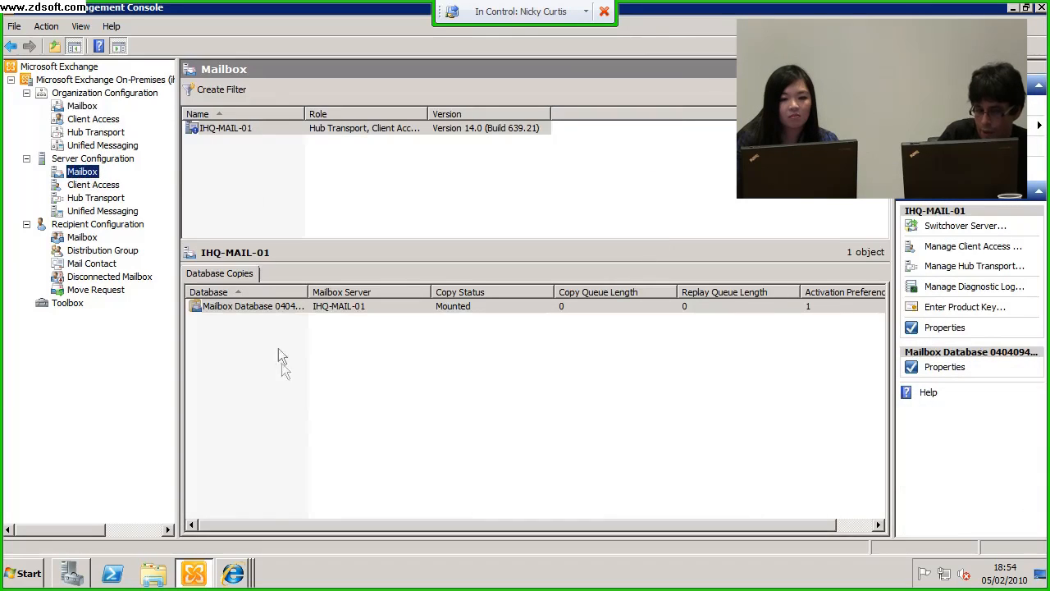
pyautogui.moveTo(295, 425)
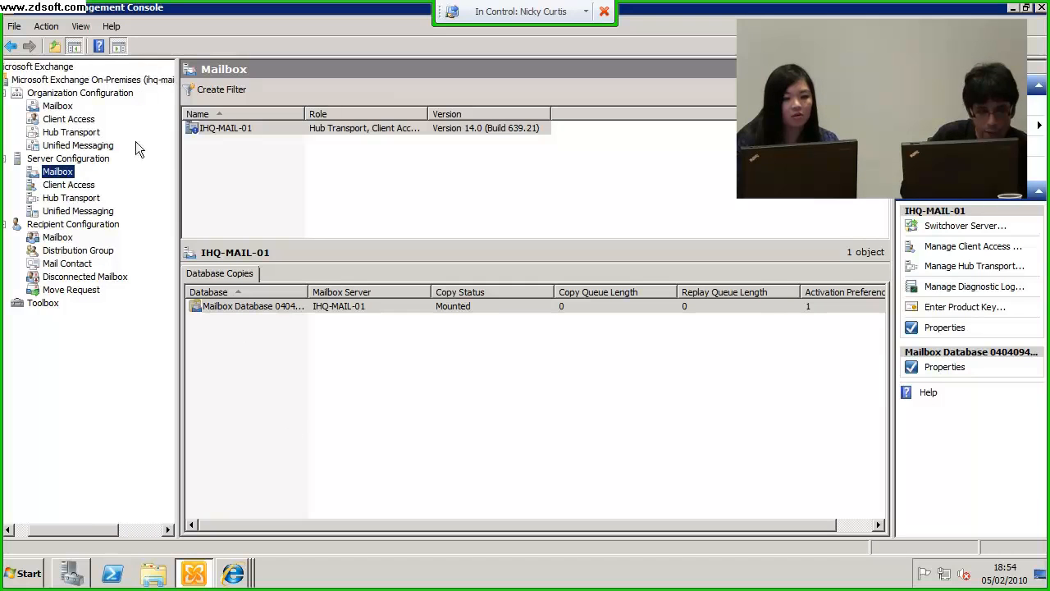
pyautogui.click(58, 105)
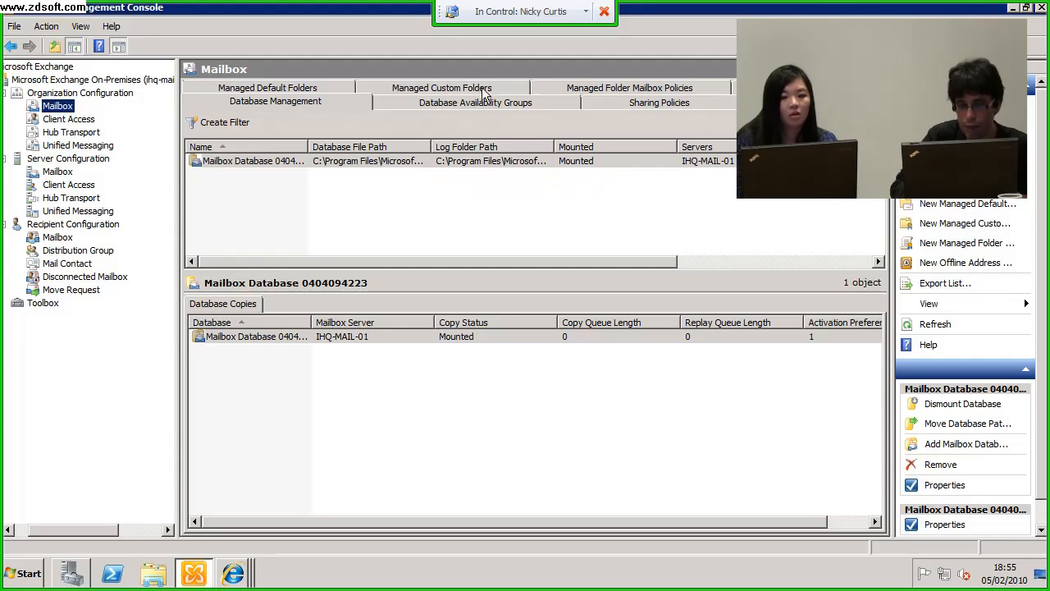
# - View the empty Database Availability Groups list, then the Client Access Outlook Web App policies with Default
pyautogui.click(476, 102)
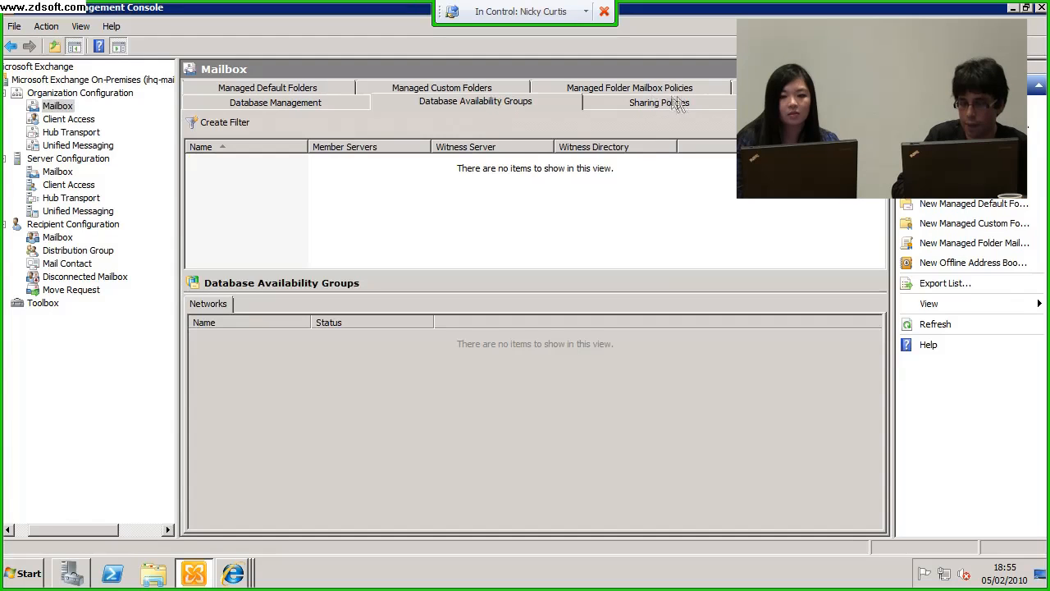
pyautogui.moveTo(690, 105)
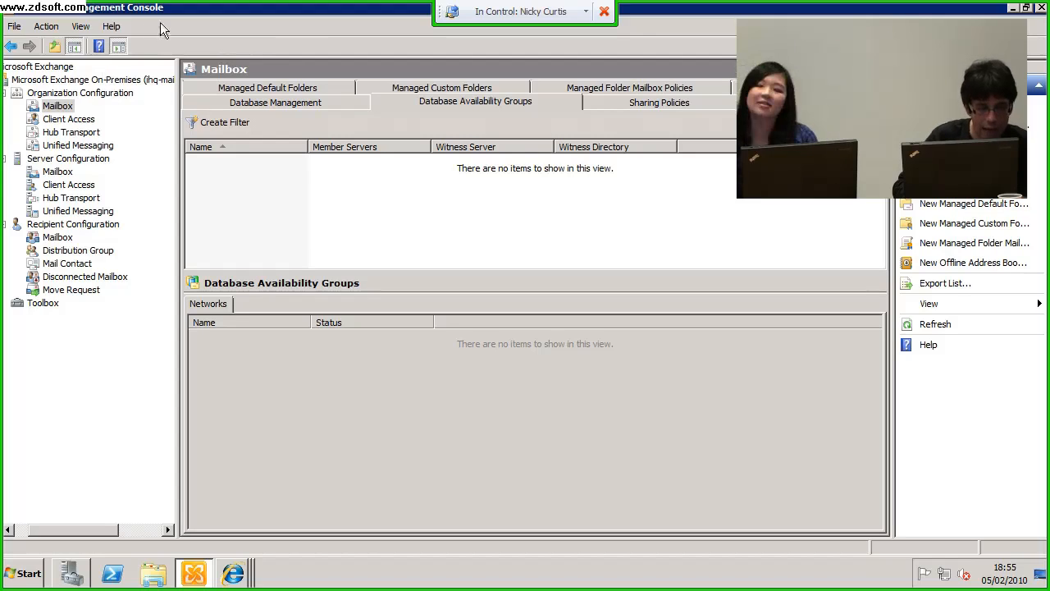
pyautogui.click(69, 118)
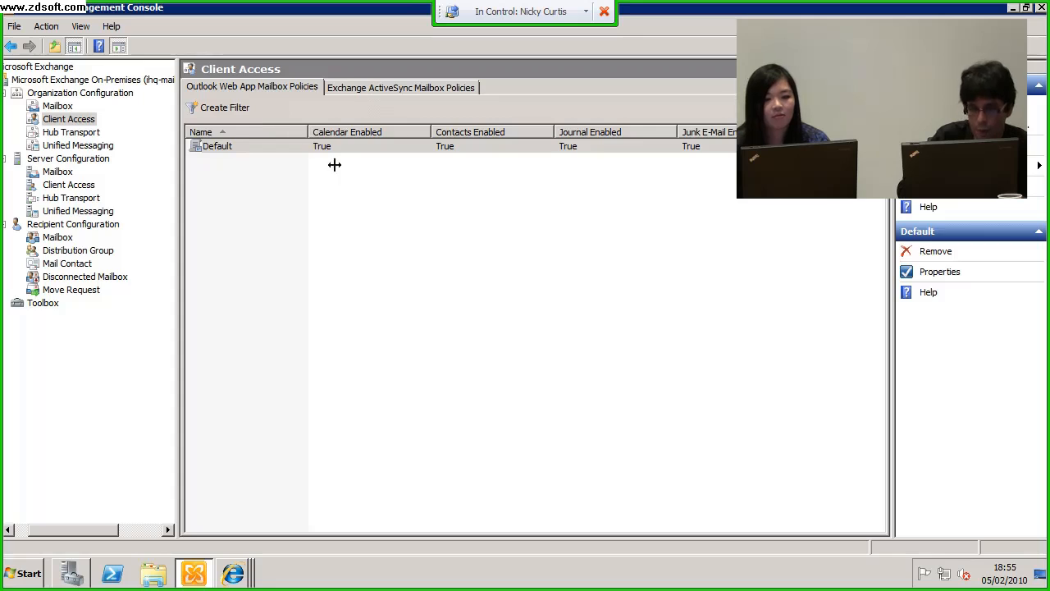
pyautogui.click(217, 145)
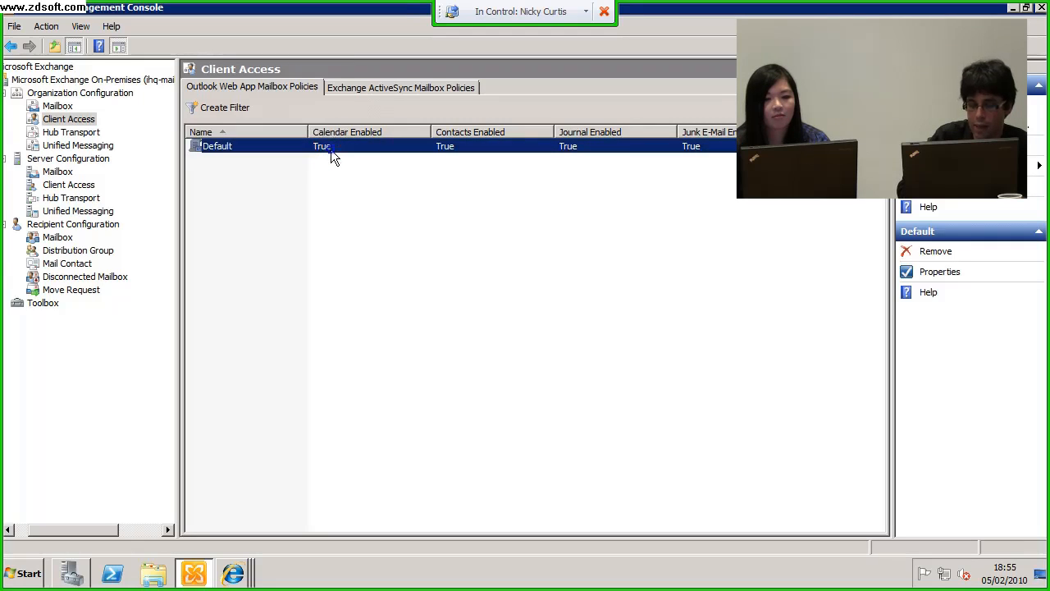
pyautogui.click(939, 271)
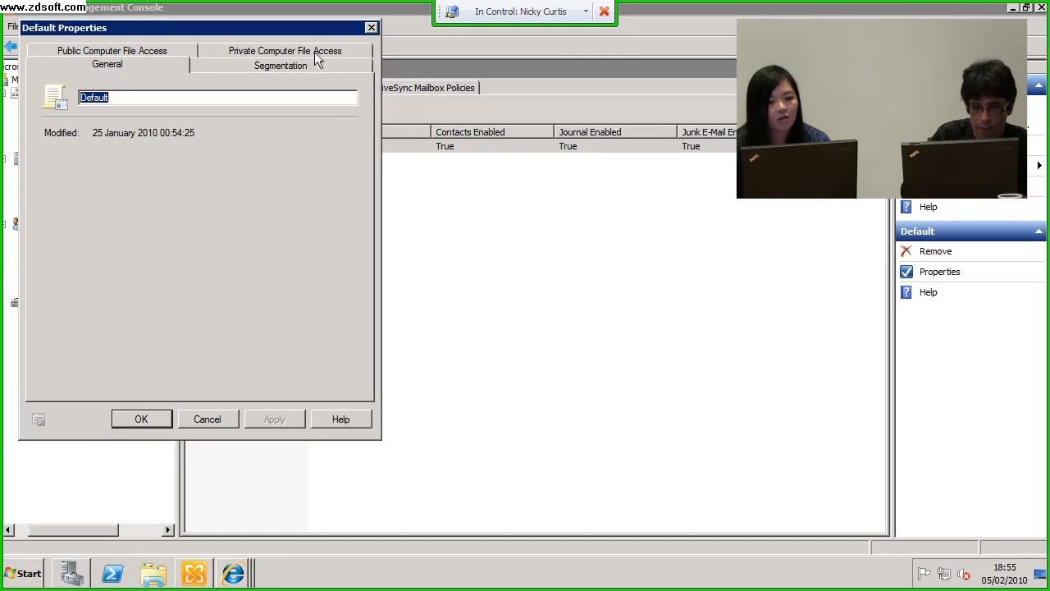
pyautogui.click(280, 66)
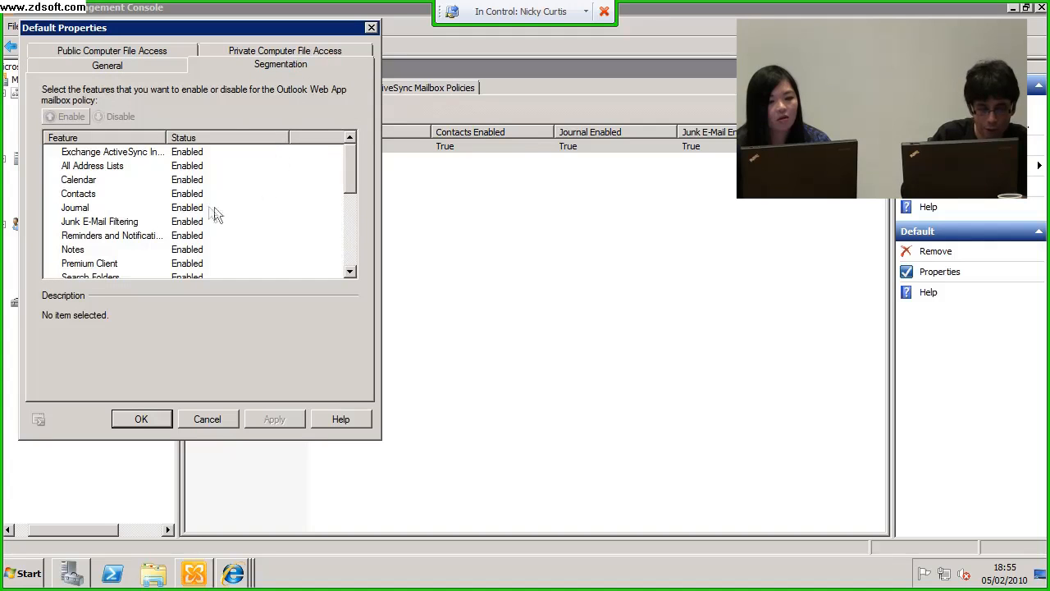
pyautogui.click(76, 206)
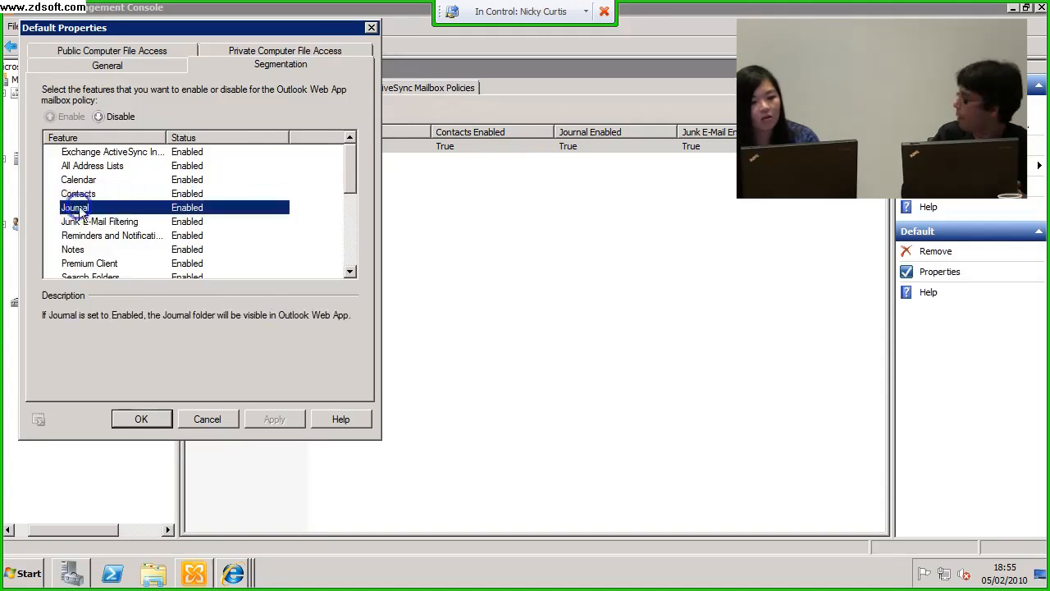
pyautogui.moveTo(318, 367)
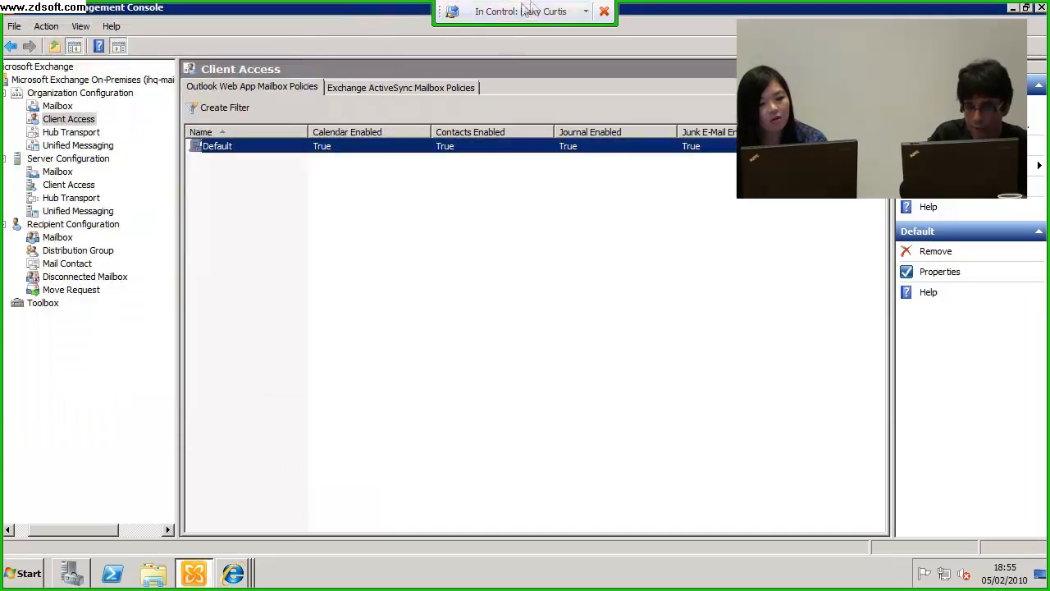
# - Open the Default Exchange ActiveSync mailbox policy's properties from the policies list
pyautogui.click(401, 87)
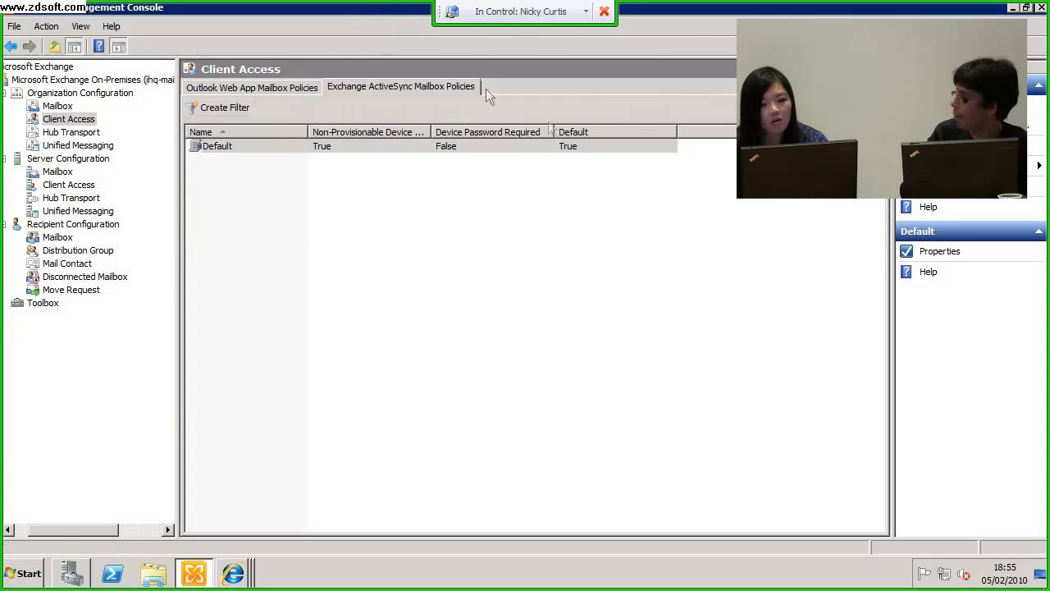
pyautogui.moveTo(320, 588)
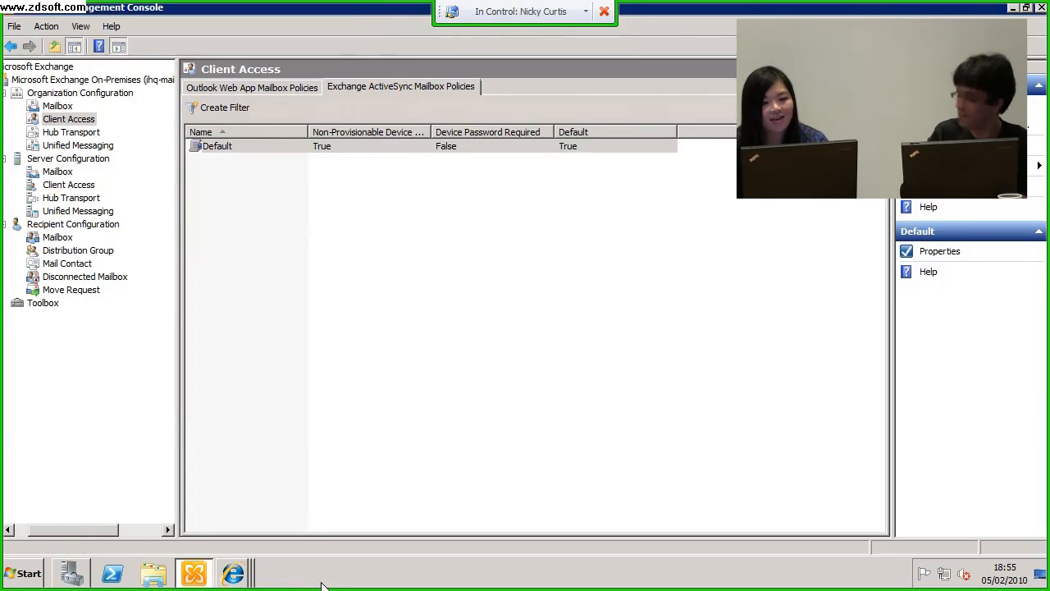
pyautogui.moveTo(229, 13)
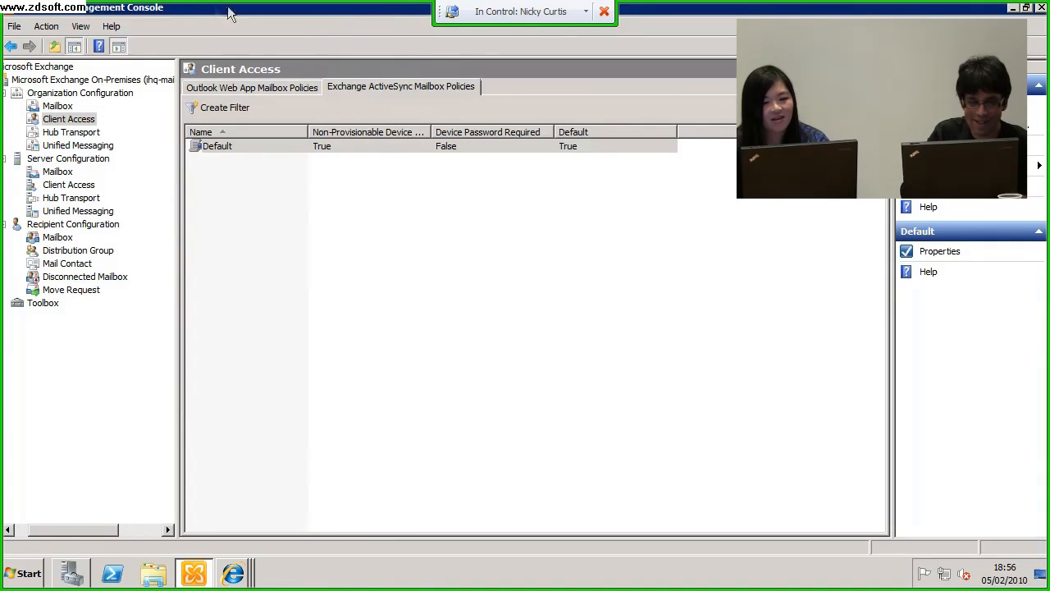
pyautogui.rightClick(246, 144)
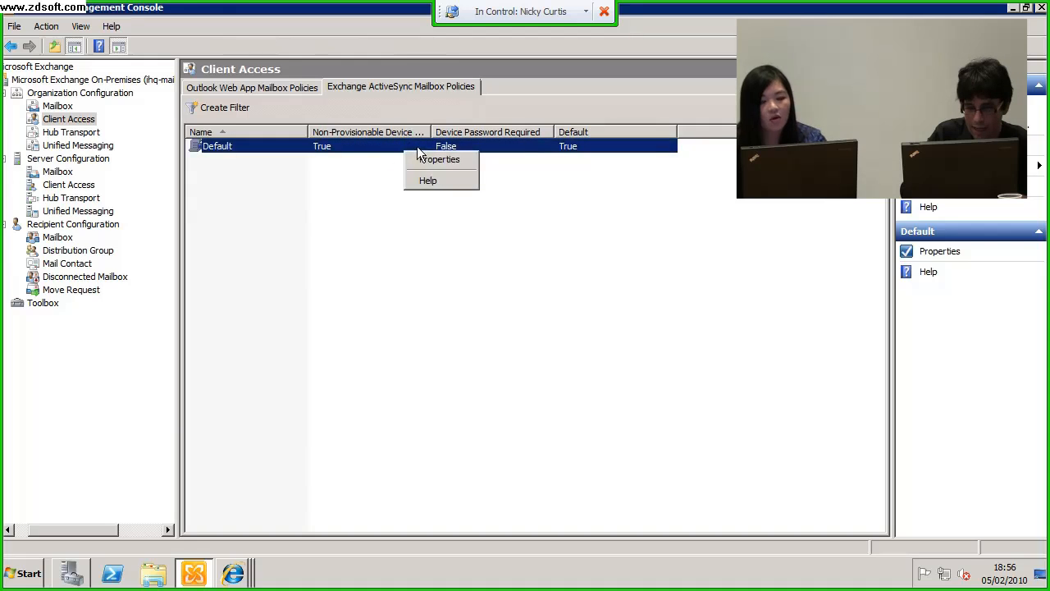
pyautogui.click(433, 162)
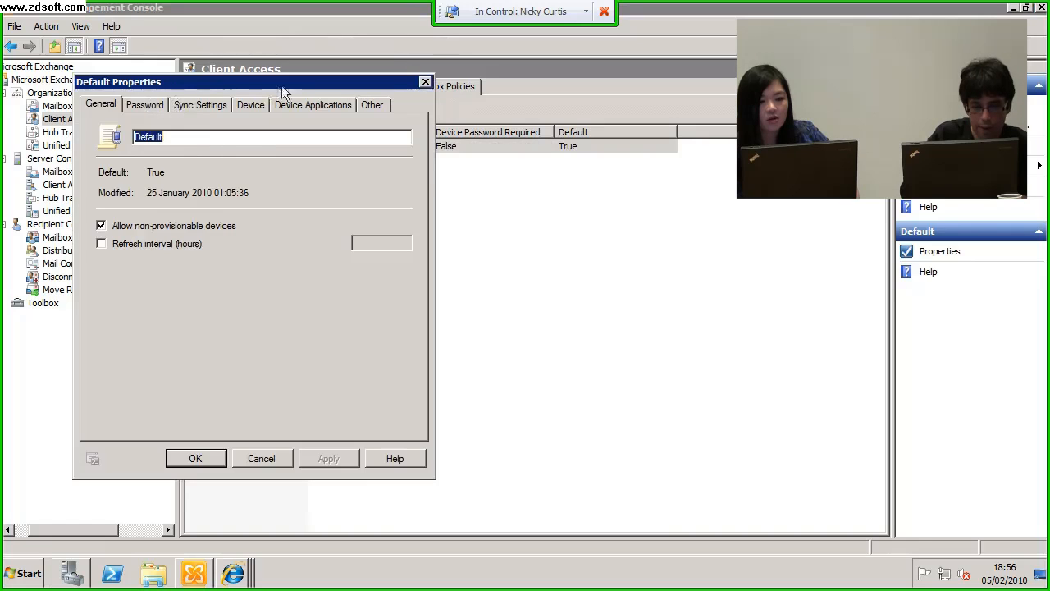
# - On the Device settings, untick Allow removable storage, Allow camera and Allow Wi-Fi
pyautogui.click(250, 105)
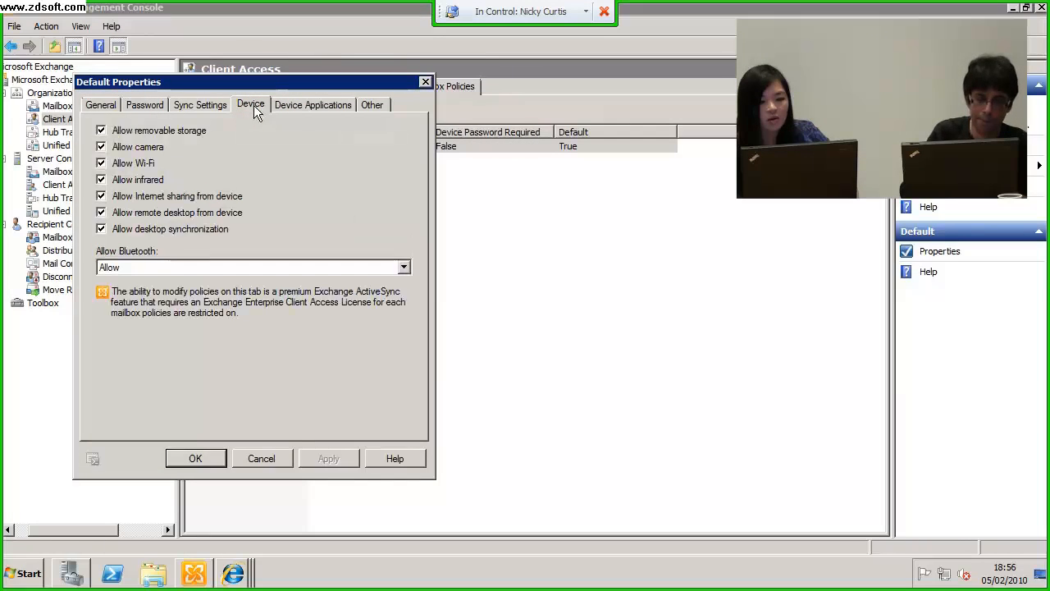
pyautogui.click(102, 147)
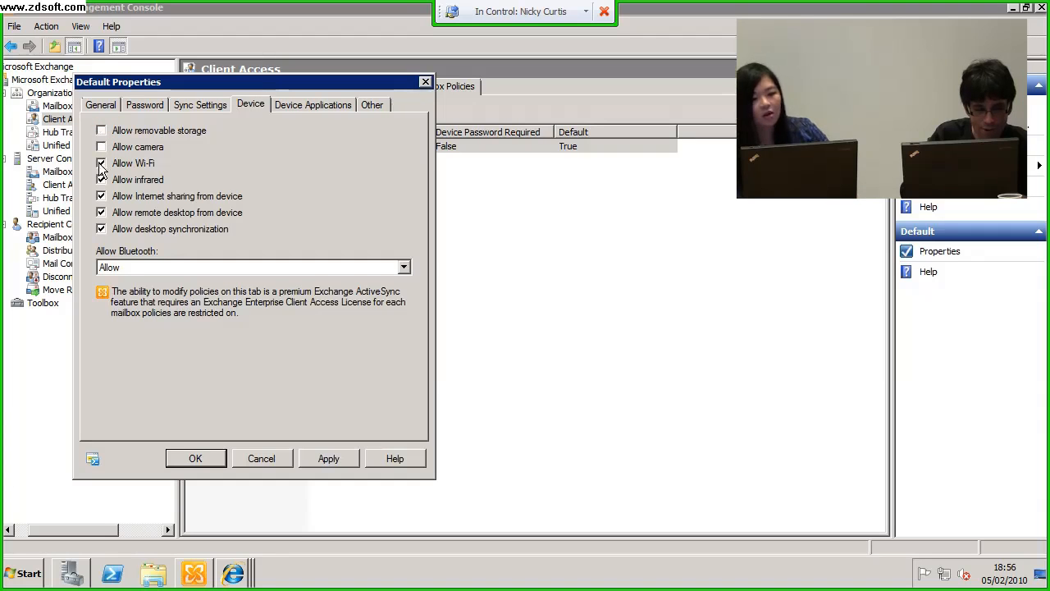
pyautogui.click(102, 163)
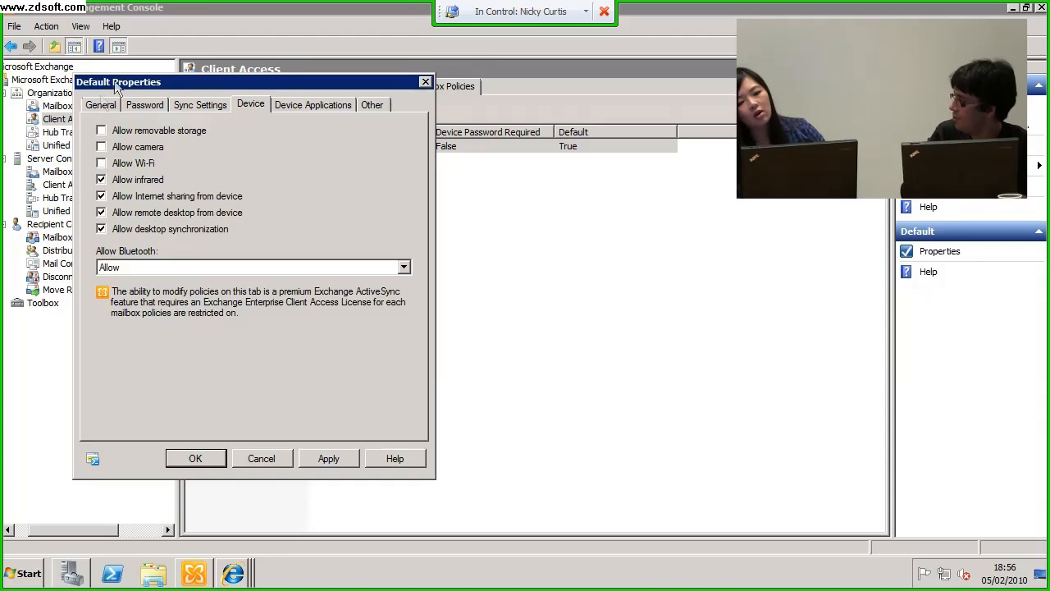
pyautogui.moveTo(371, 211)
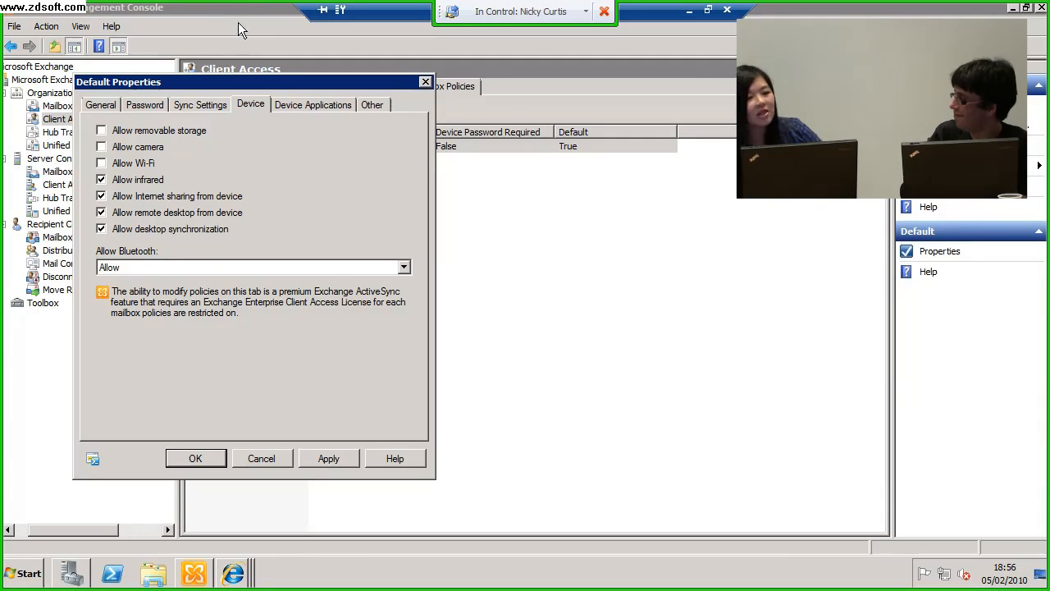
pyautogui.moveTo(269, 141)
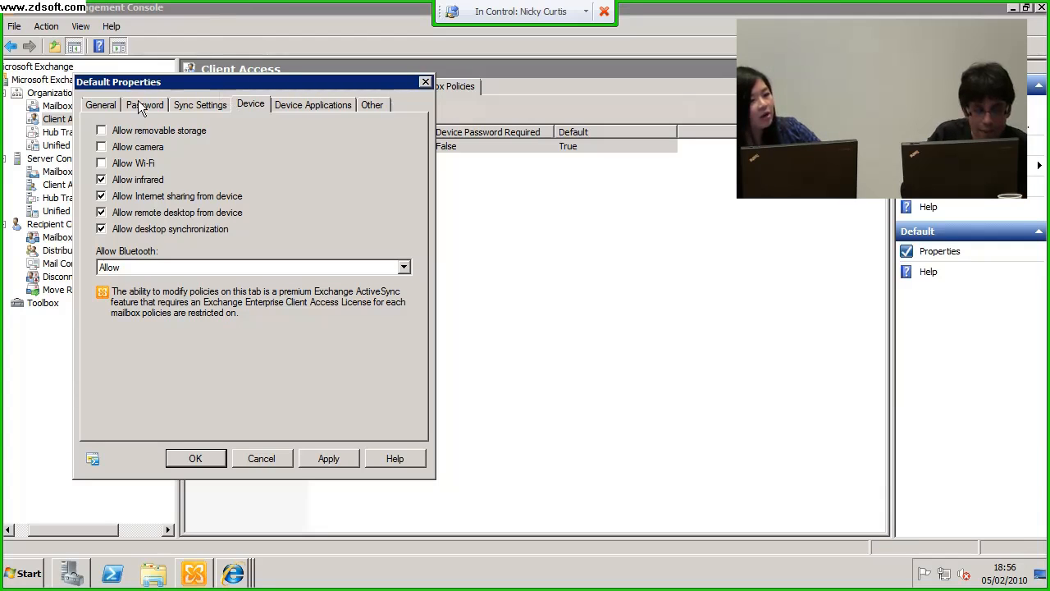
pyautogui.click(145, 105)
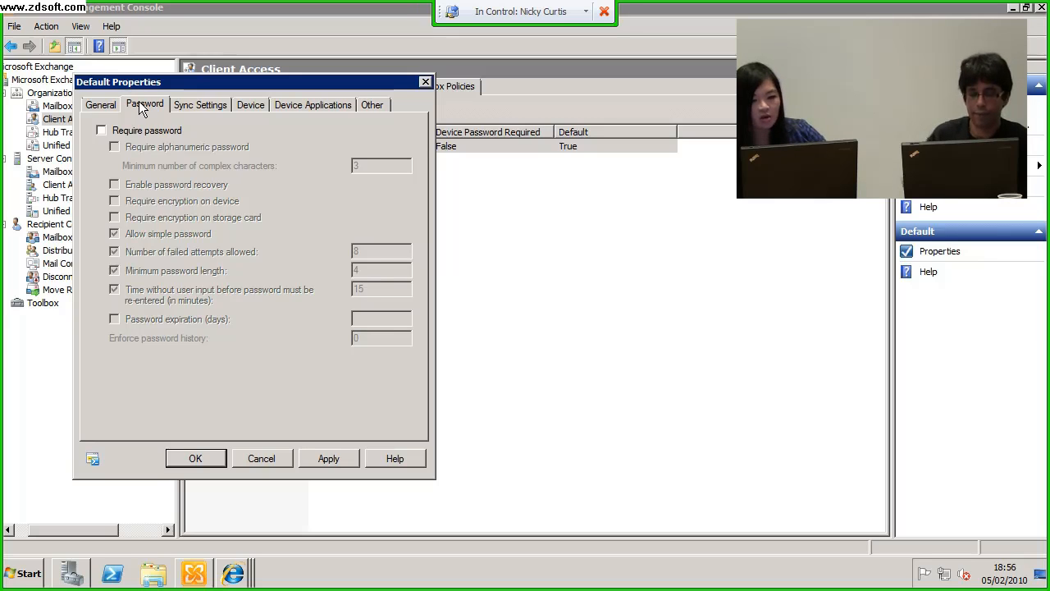
pyautogui.moveTo(230, 111)
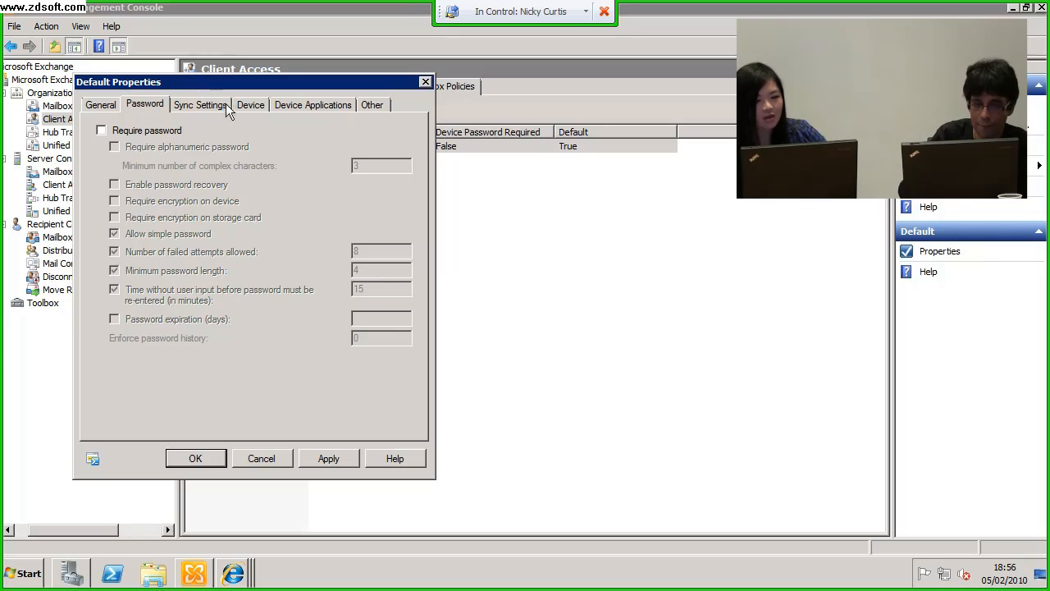
pyautogui.click(200, 105)
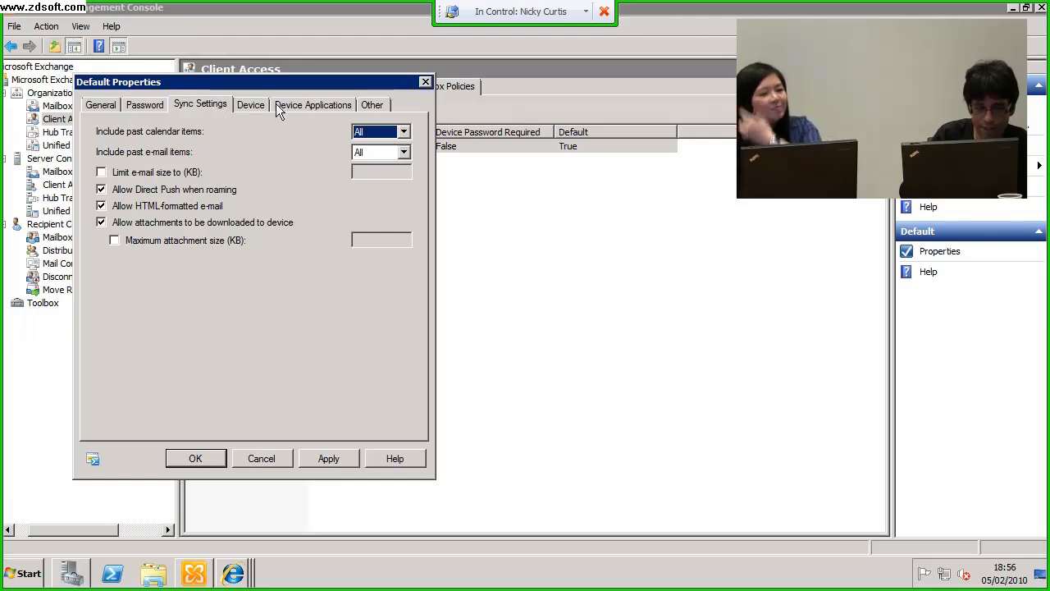
pyautogui.click(250, 105)
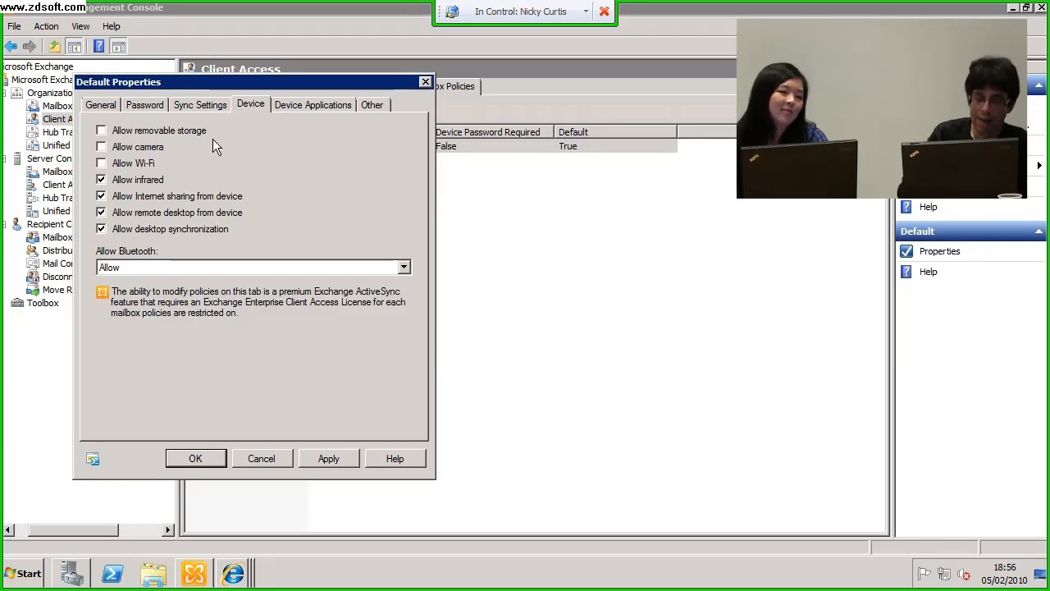
pyautogui.moveTo(222, 173)
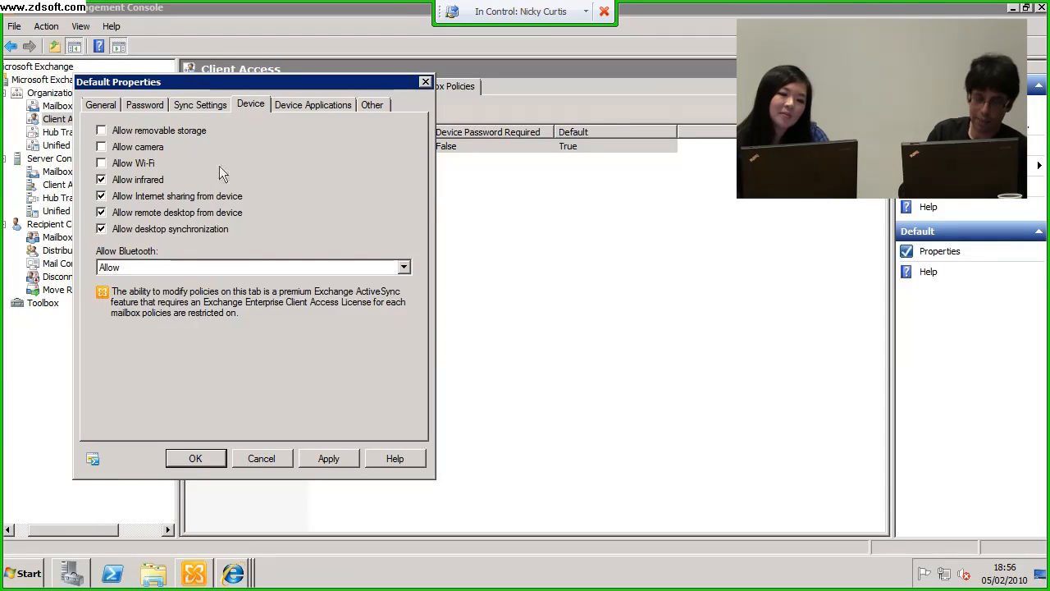
pyautogui.moveTo(325, 387)
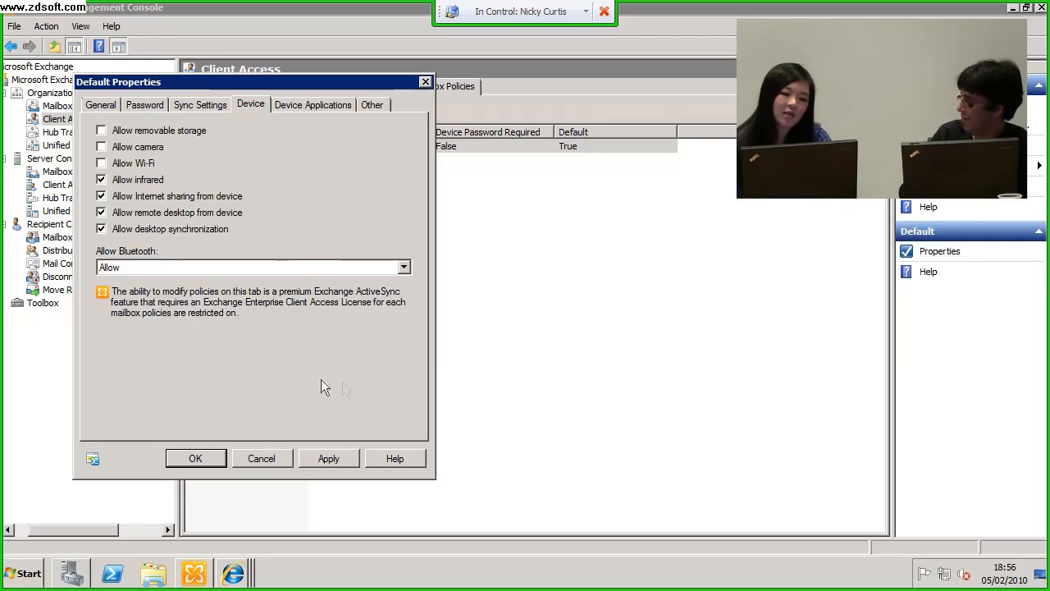
pyautogui.moveTo(132, 131)
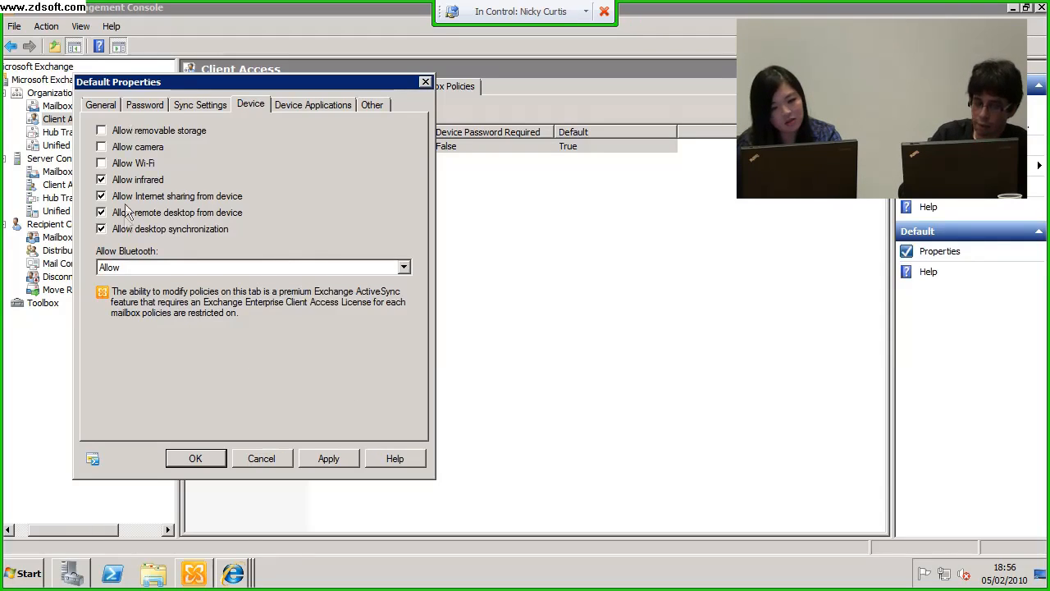
pyautogui.moveTo(167, 381)
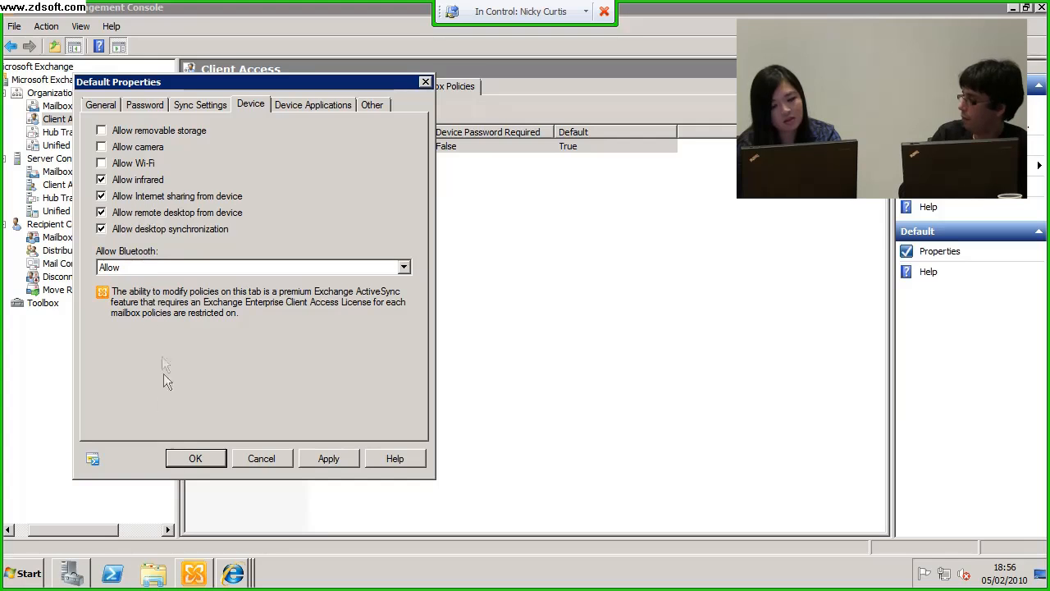